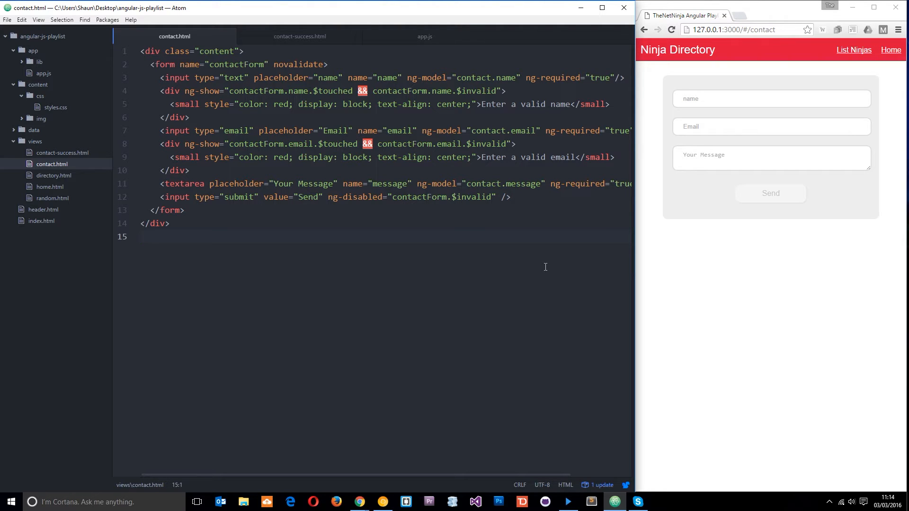
# Step: Touch and leave the form's name field so 'Enter a valid name' and 'Enter a valid email' warnings appear
pyautogui.click(141, 237)
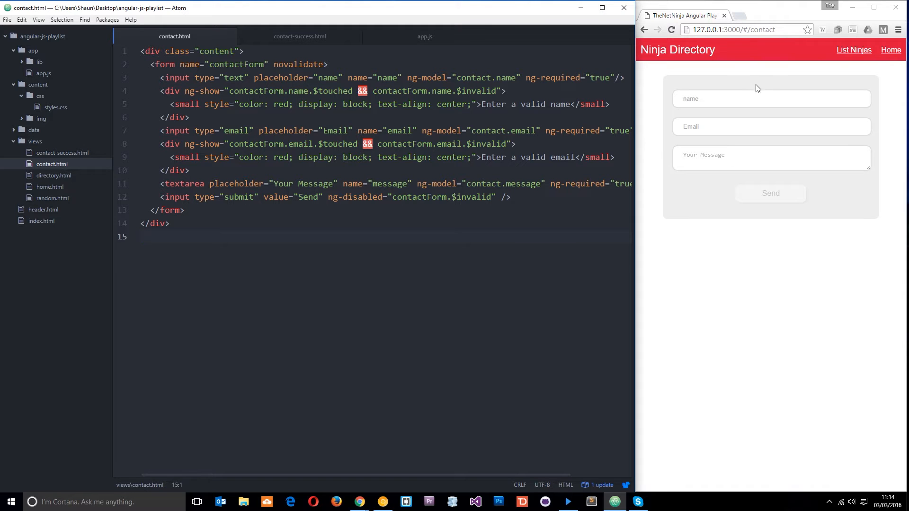
pyautogui.click(770, 193)
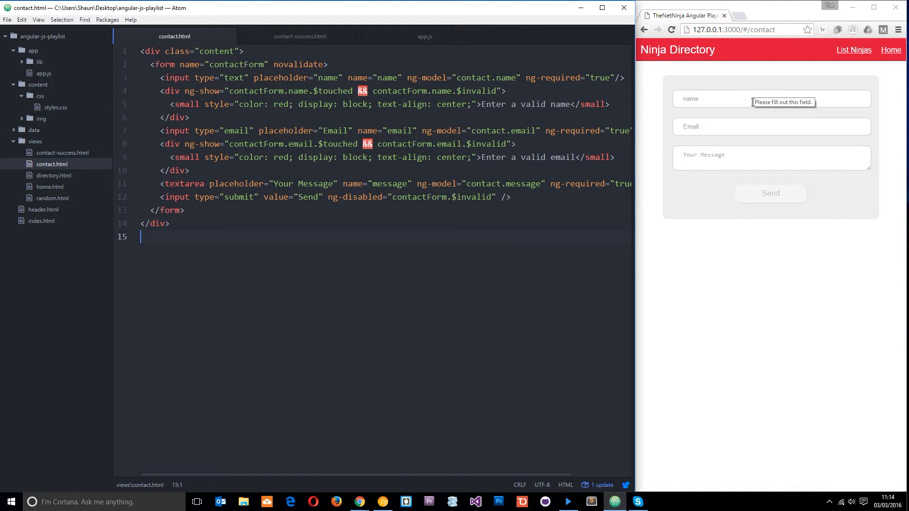
pyautogui.click(772, 133)
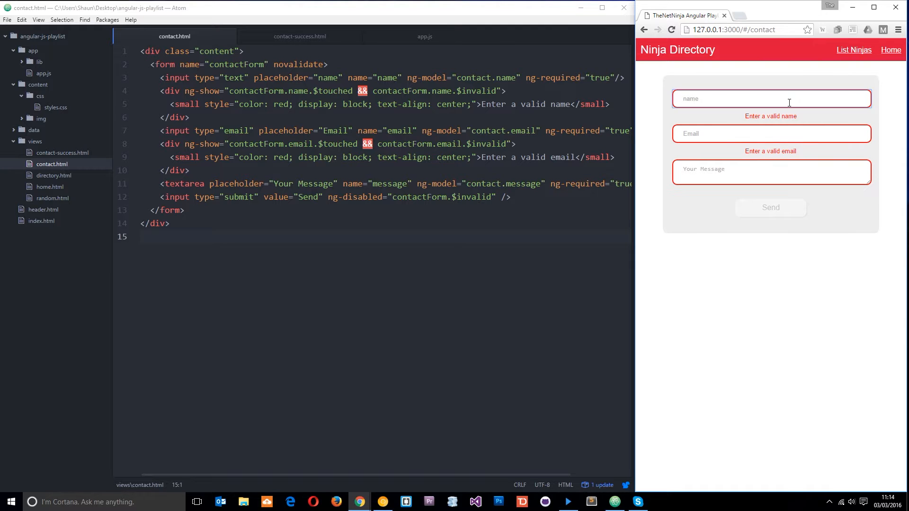
pyautogui.moveTo(795, 223)
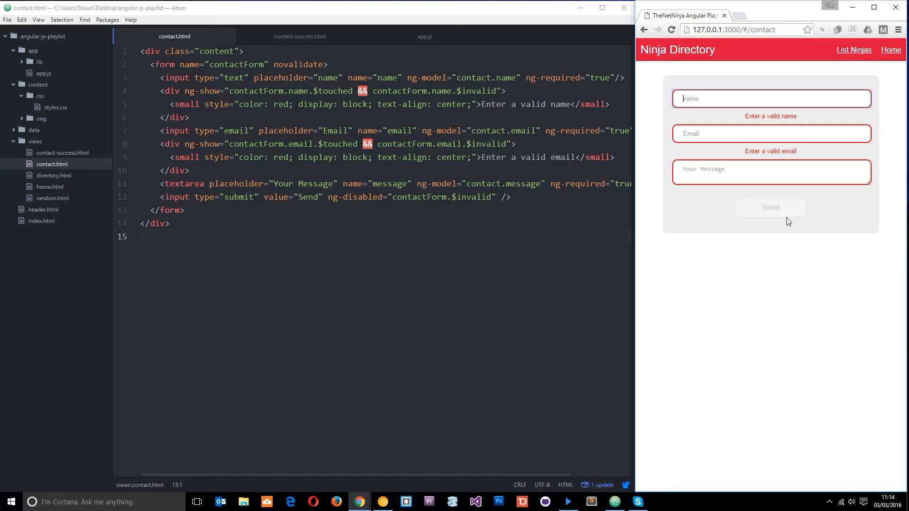
pyautogui.moveTo(754, 237)
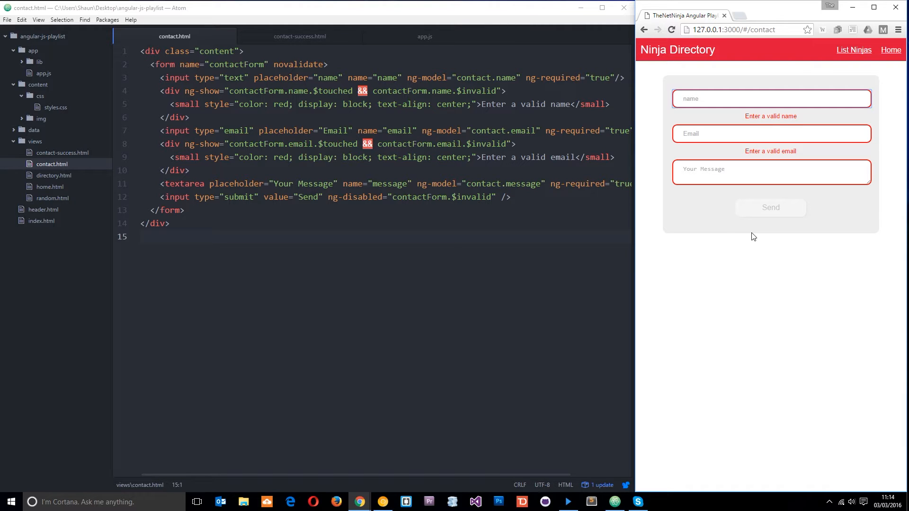
pyautogui.click(770, 98)
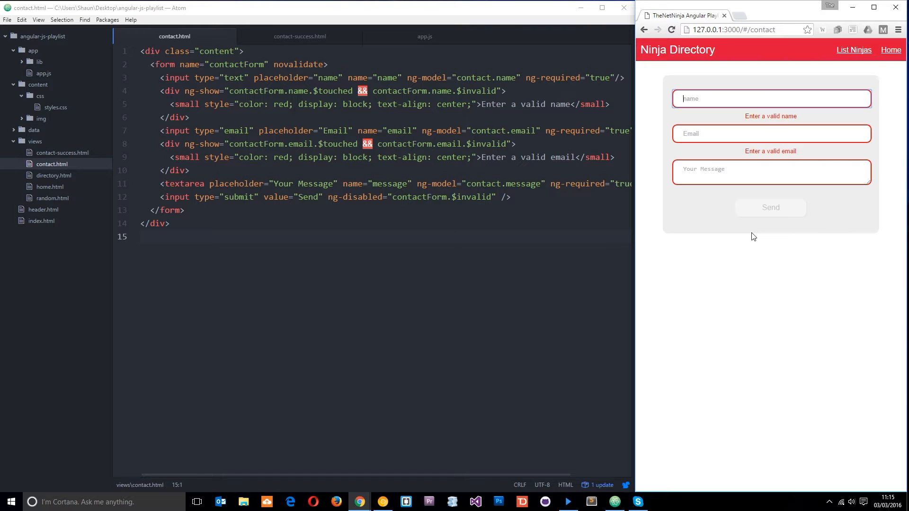
pyautogui.moveTo(754, 197)
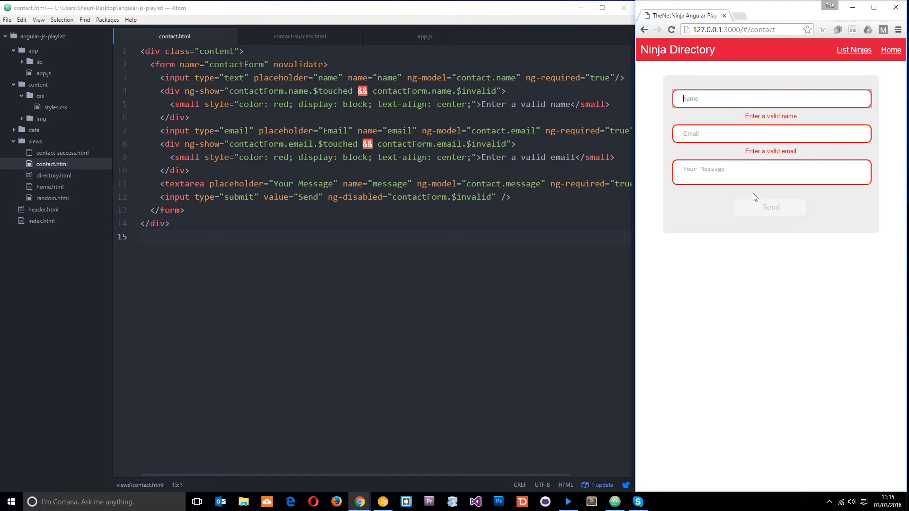
pyautogui.moveTo(764, 229)
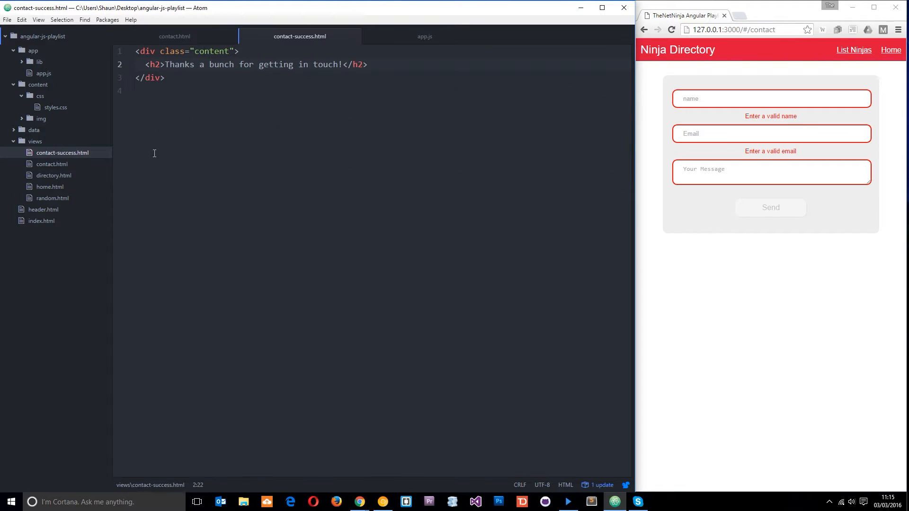
pyautogui.click(145, 51)
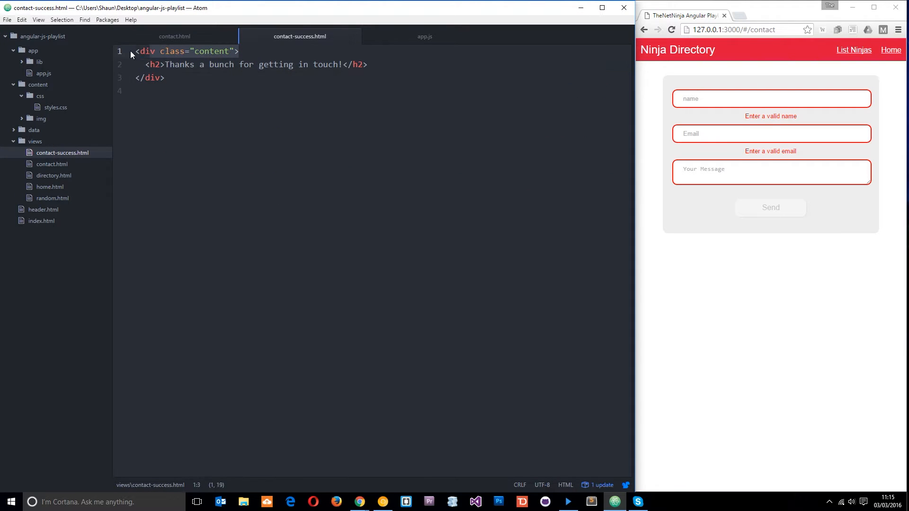
pyautogui.click(310, 64)
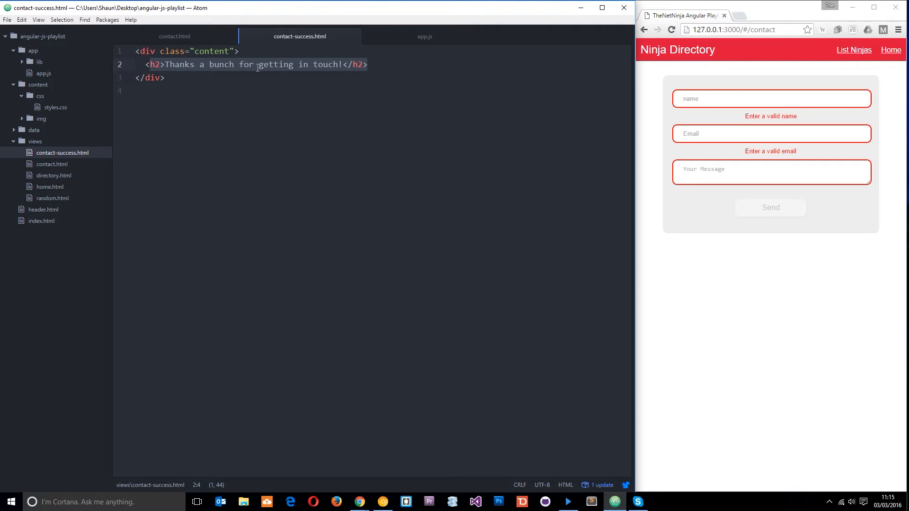
pyautogui.moveTo(425, 36)
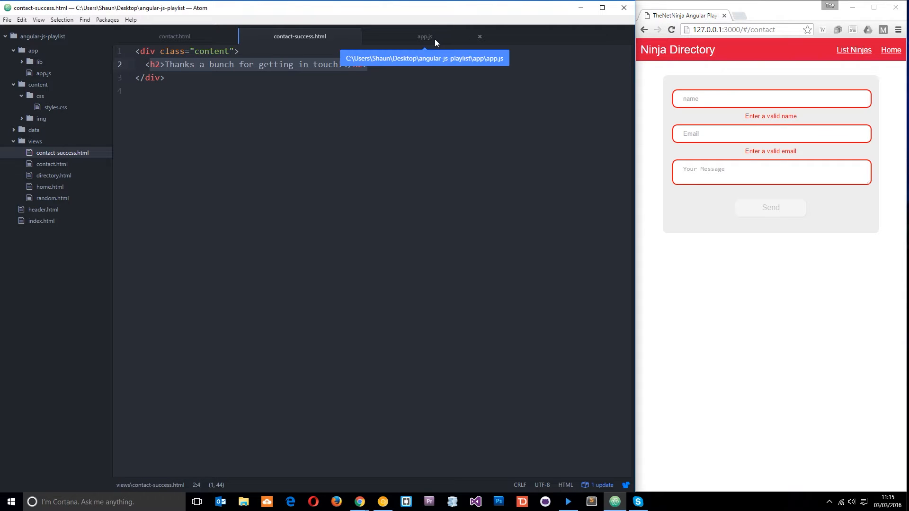
pyautogui.click(174, 36)
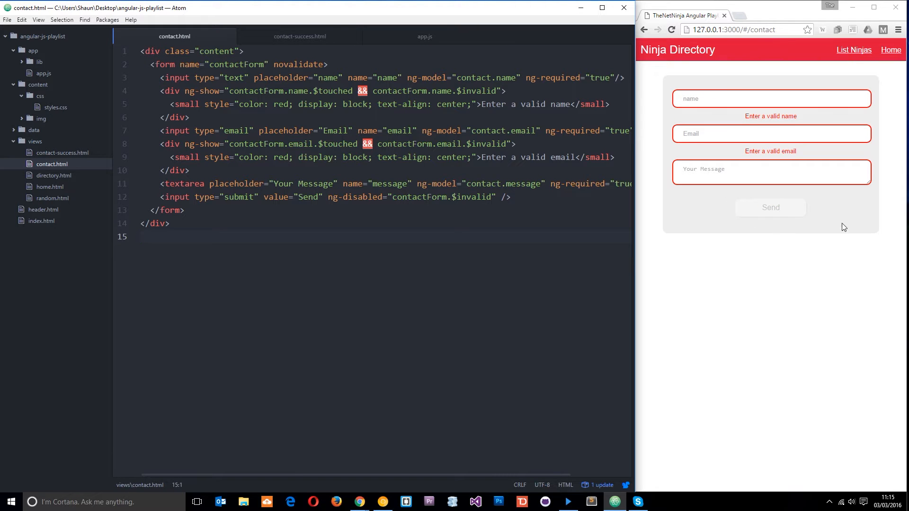
pyautogui.moveTo(795, 213)
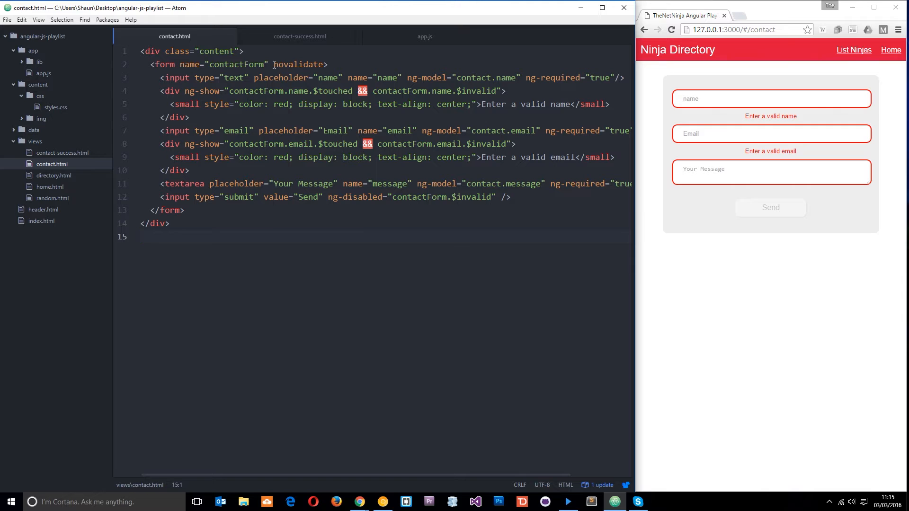
# Step: Add ng-submit="sendMessage()" after name="contactForm" on the form tag in contact.html
pyautogui.click(273, 64)
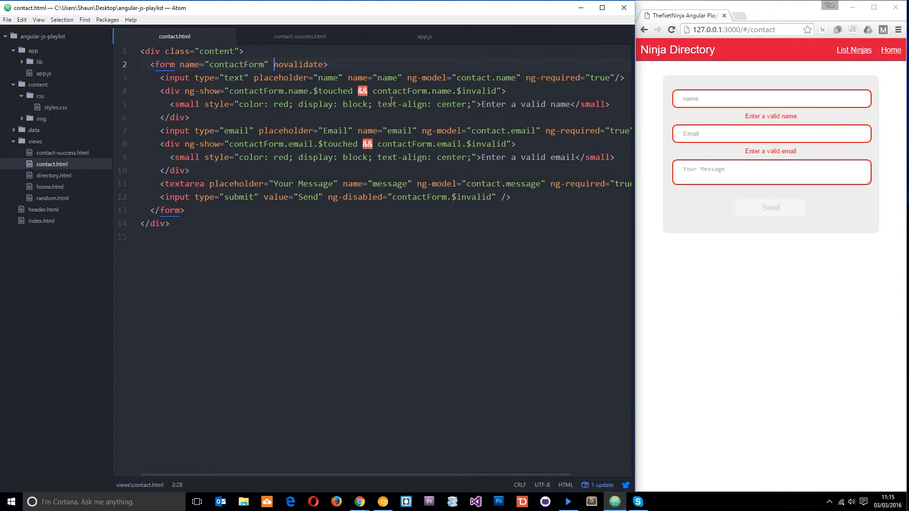
pyautogui.write('ng-submit="" n')
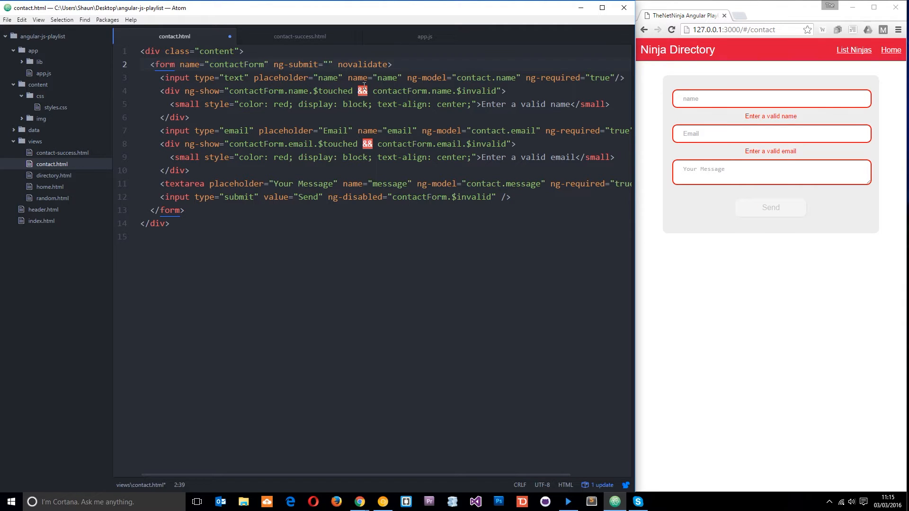
pyautogui.write('s')
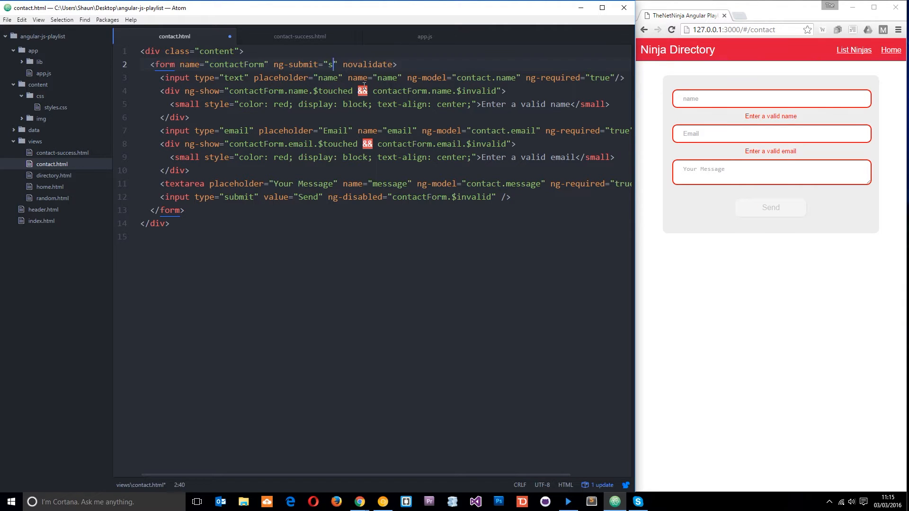
pyautogui.write('endMessage')
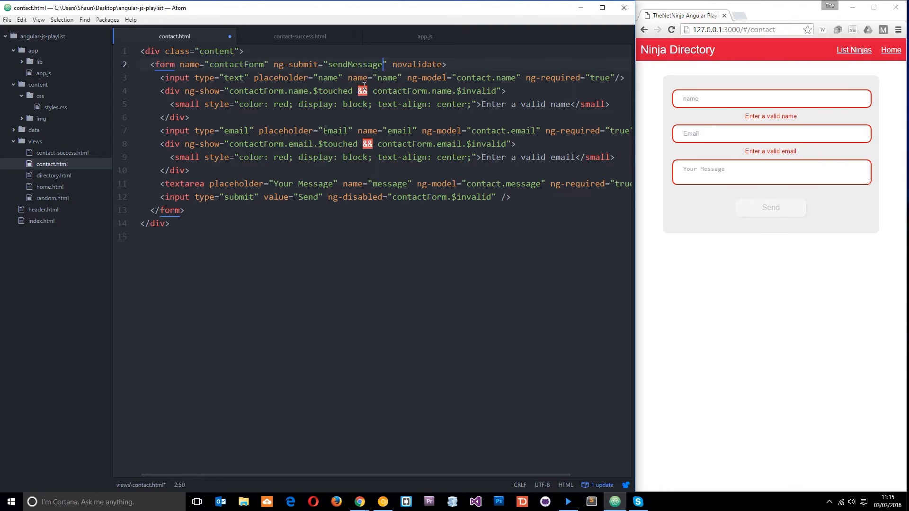
pyautogui.write('()')
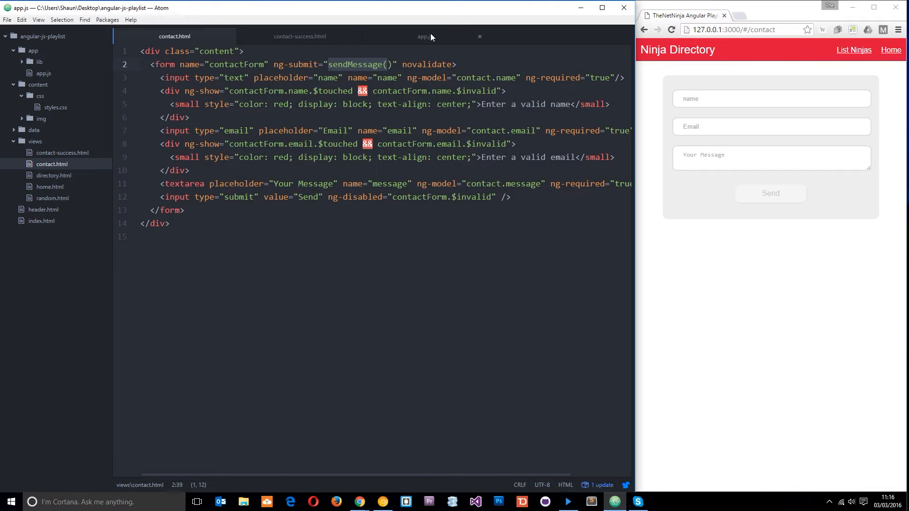
# Step: Add controller: 'ContactController' under the /contact route's templateUrl in app.js
pyautogui.click(424, 36)
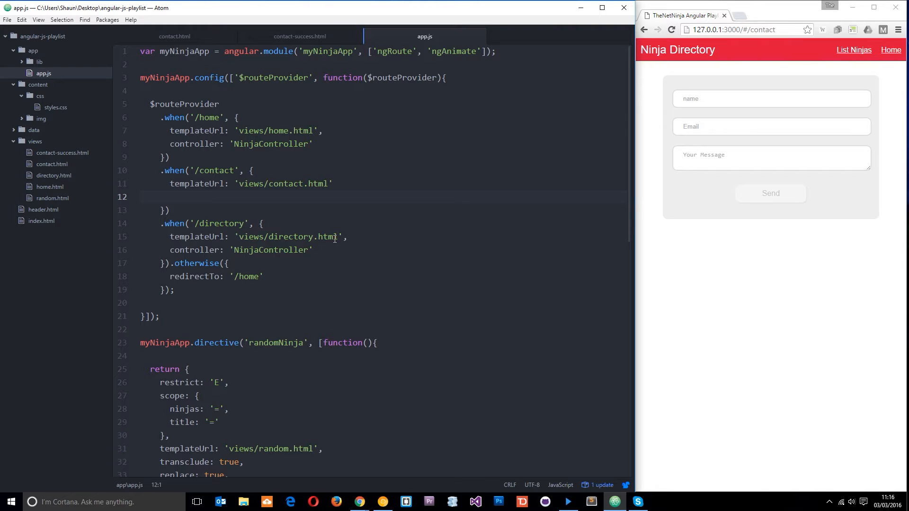
pyautogui.click(141, 197)
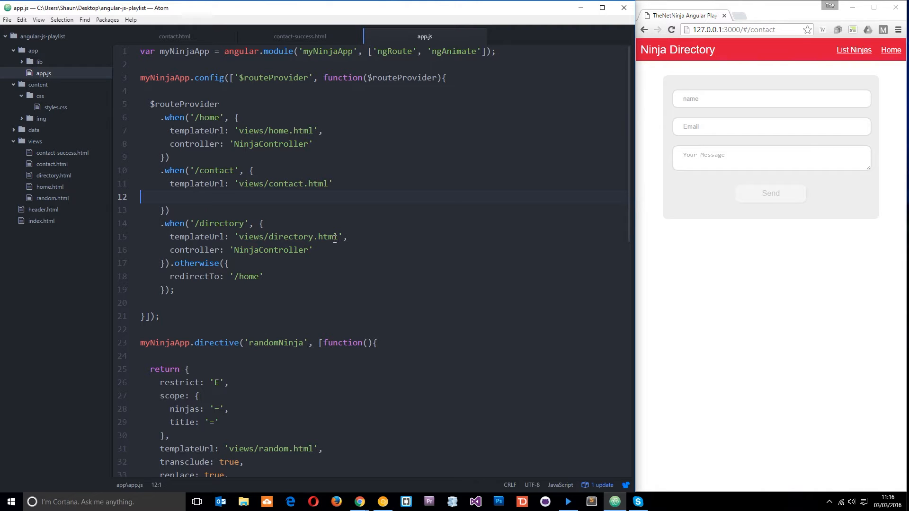
pyautogui.click(197, 195)
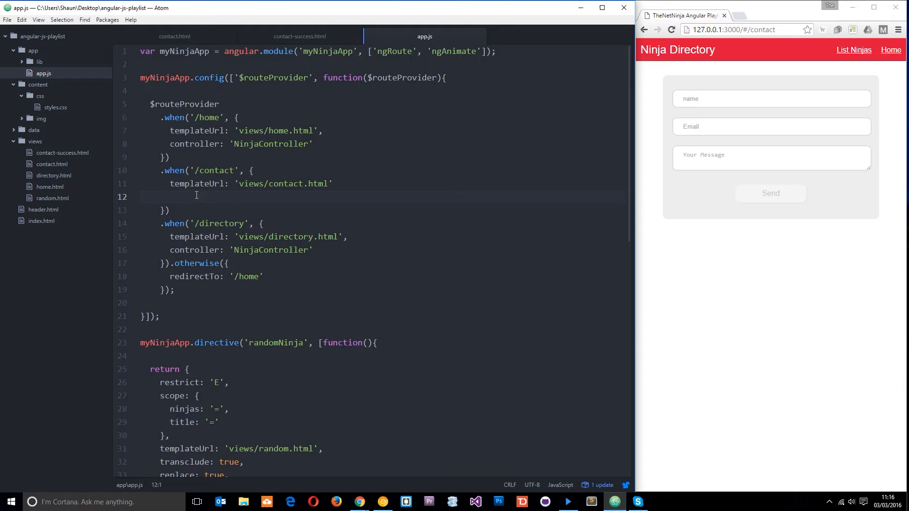
pyautogui.write("controller: '")
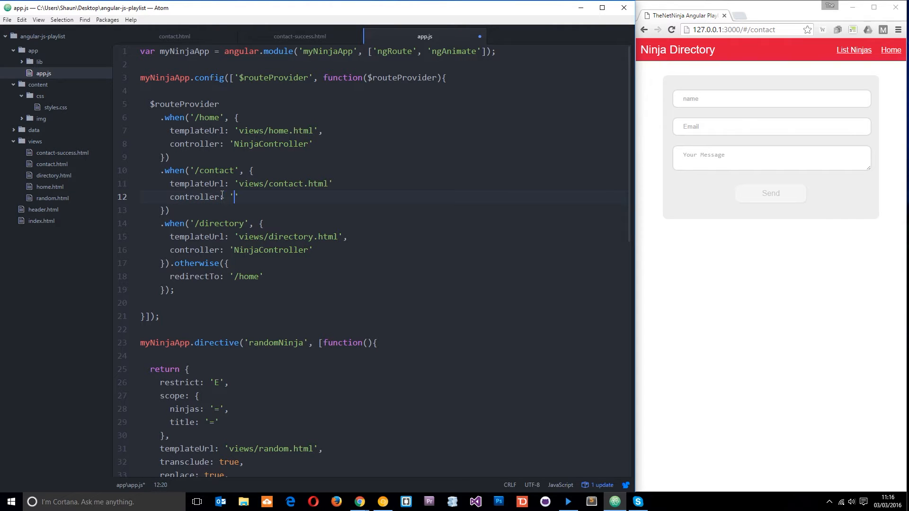
pyautogui.write('ContactCo')
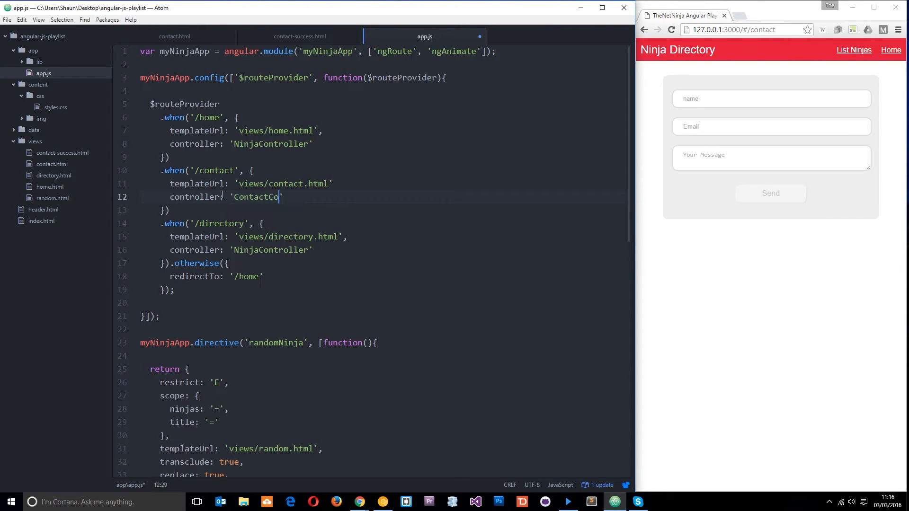
pyautogui.write('ntroller')
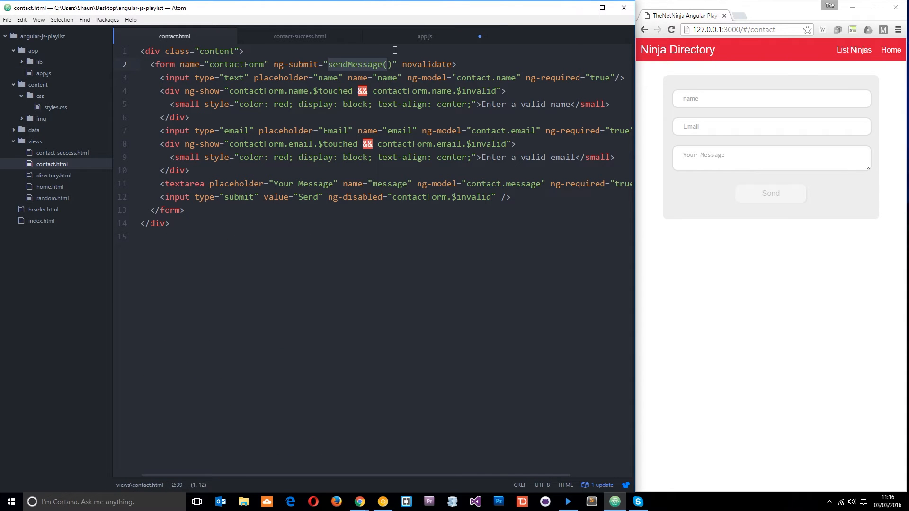
pyautogui.moveTo(642, 164)
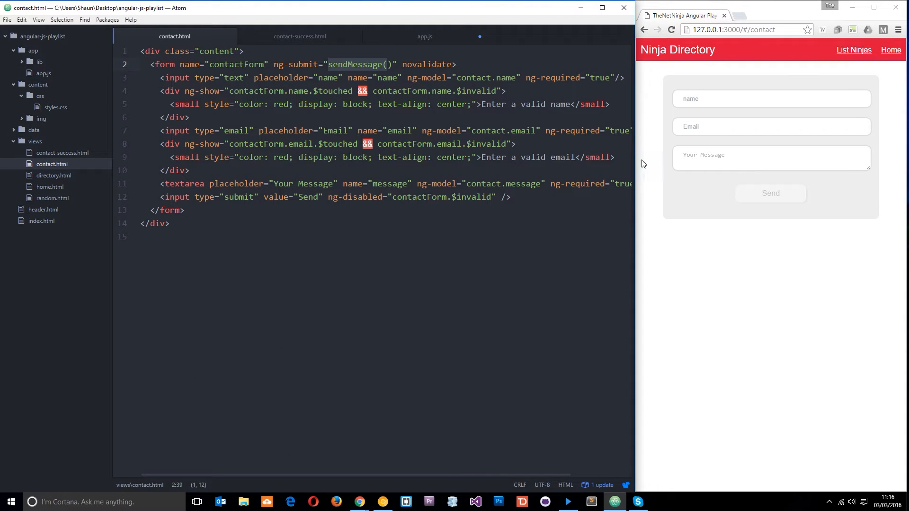
pyautogui.moveTo(770, 193)
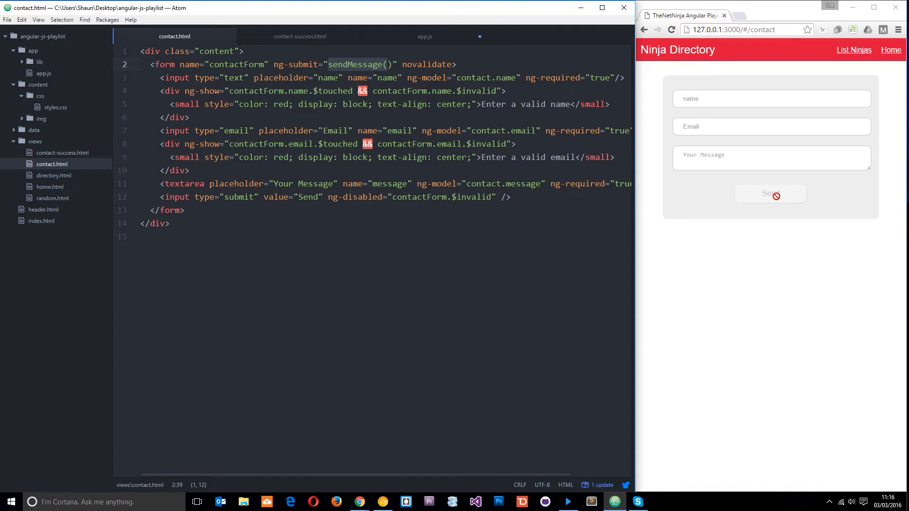
pyautogui.click(425, 36)
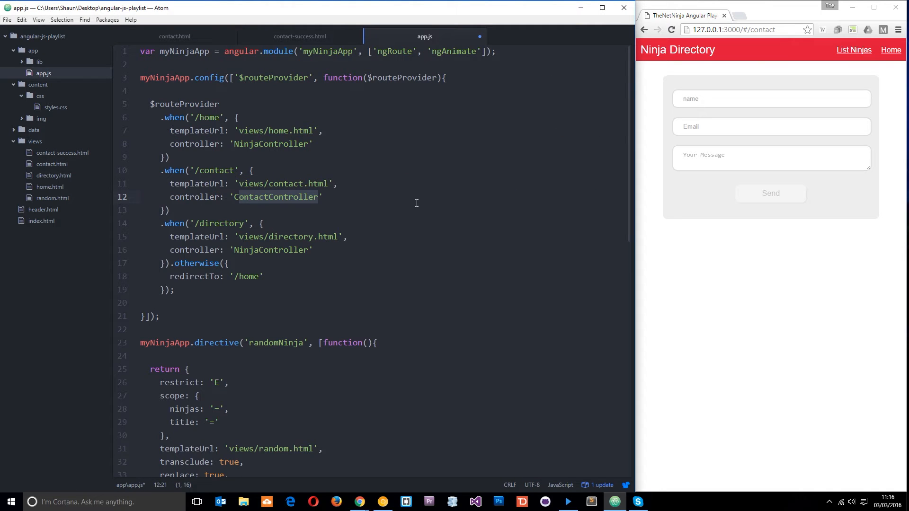
pyautogui.scroll(-3)
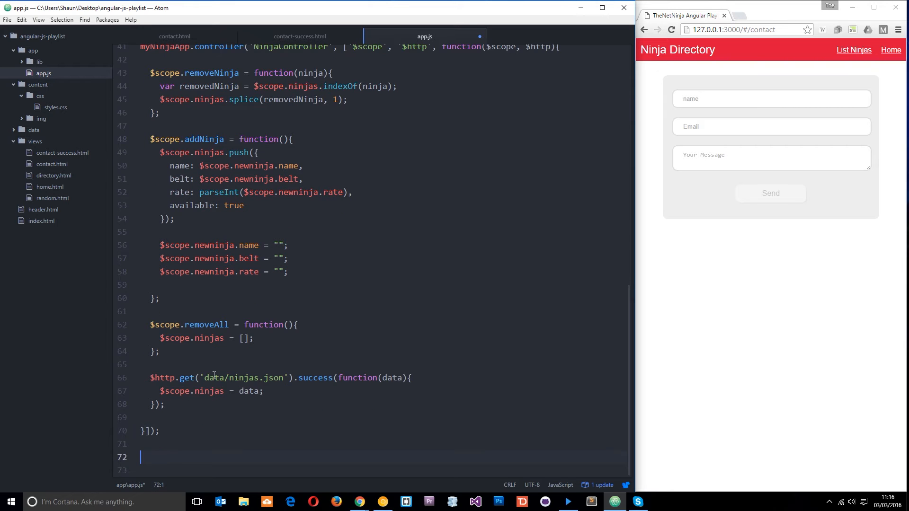
pyautogui.scroll(3)
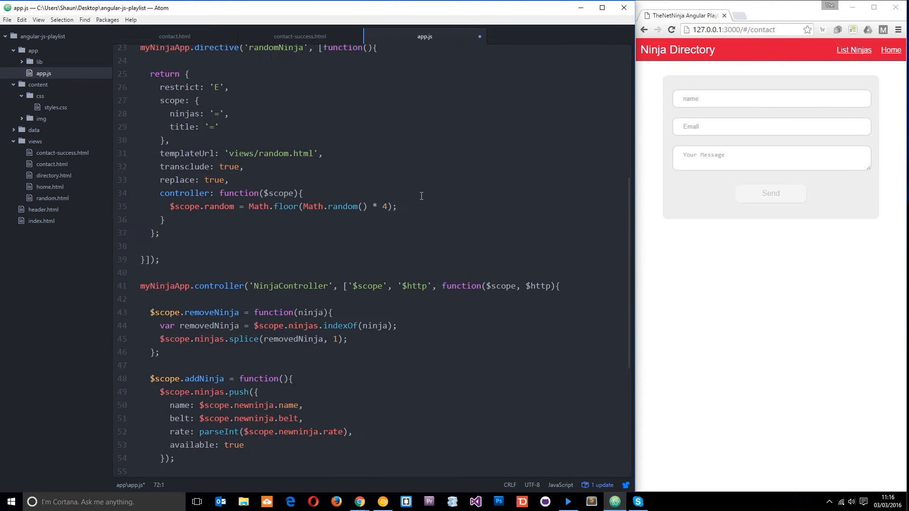
pyautogui.scroll(3)
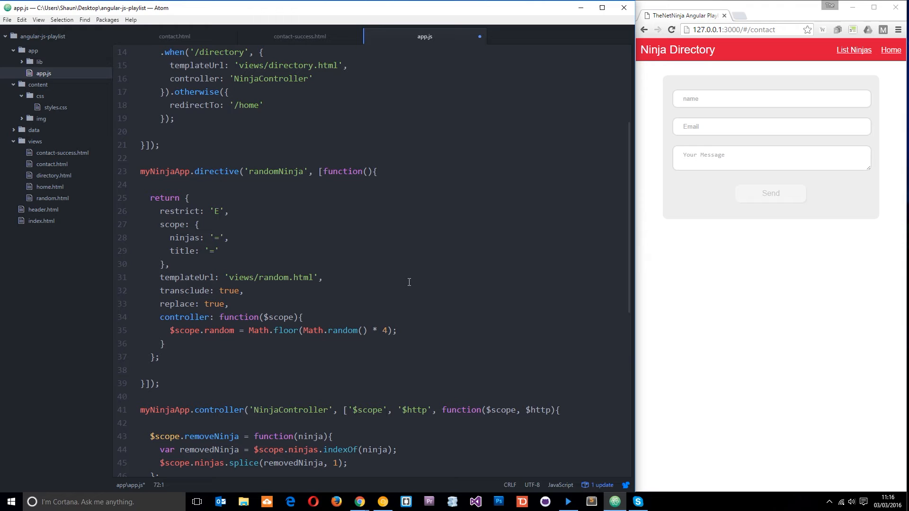
pyautogui.moveTo(372, 303)
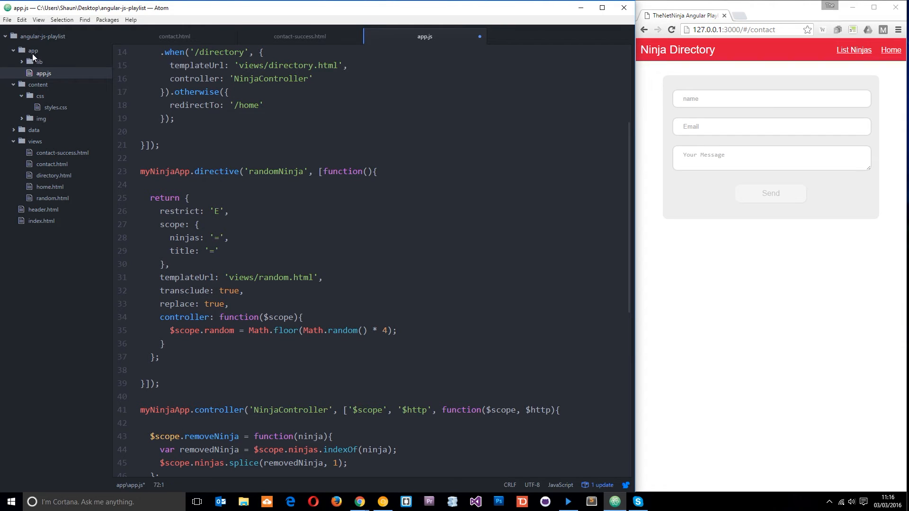
pyautogui.scroll(-3)
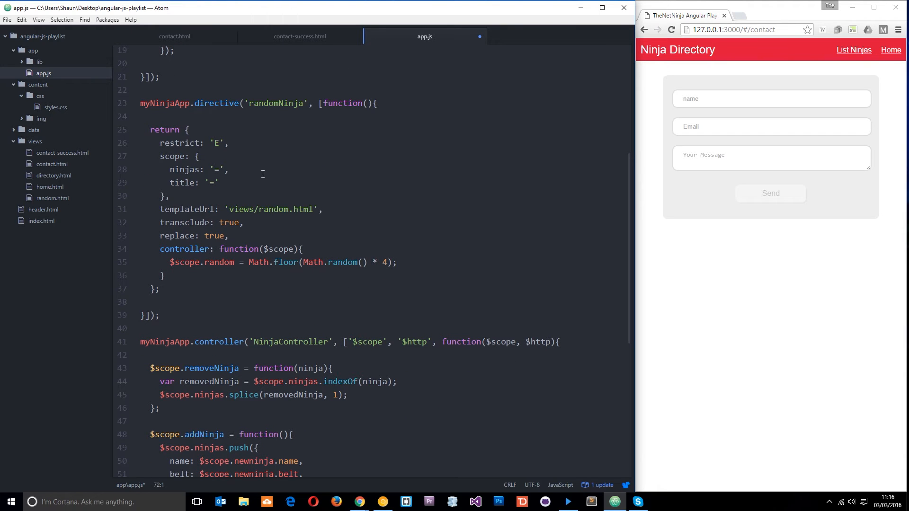
pyautogui.scroll(-3)
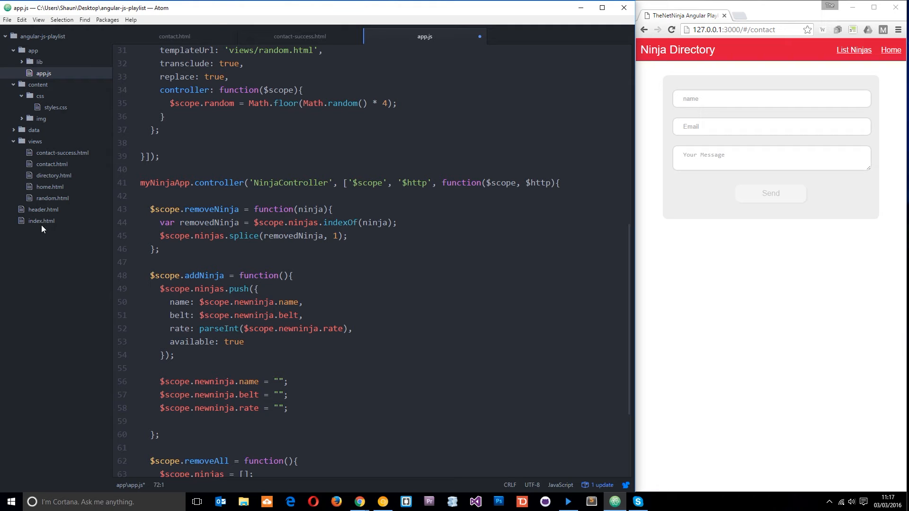
pyautogui.scroll(-3)
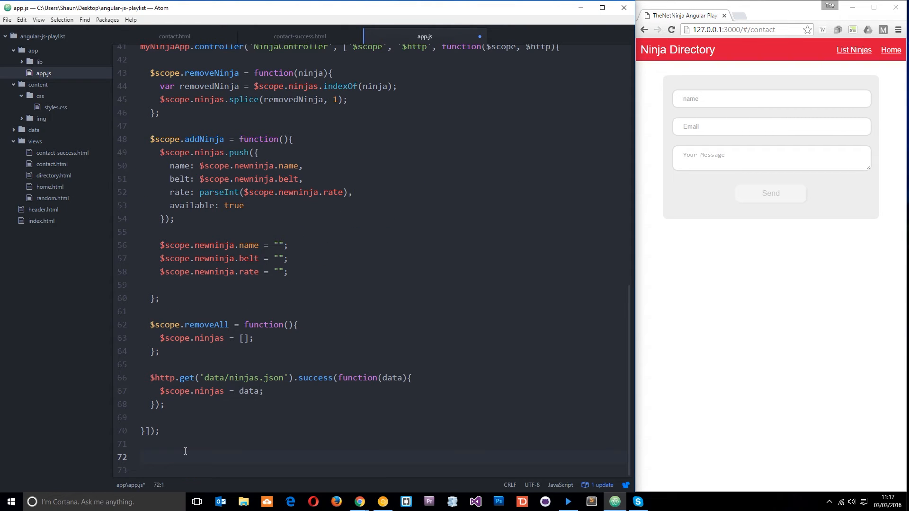
# Step: Define myNinjaApp.controller('ContactController') injecting '$scope' and '$location' with an empty function body
pyautogui.click(141, 458)
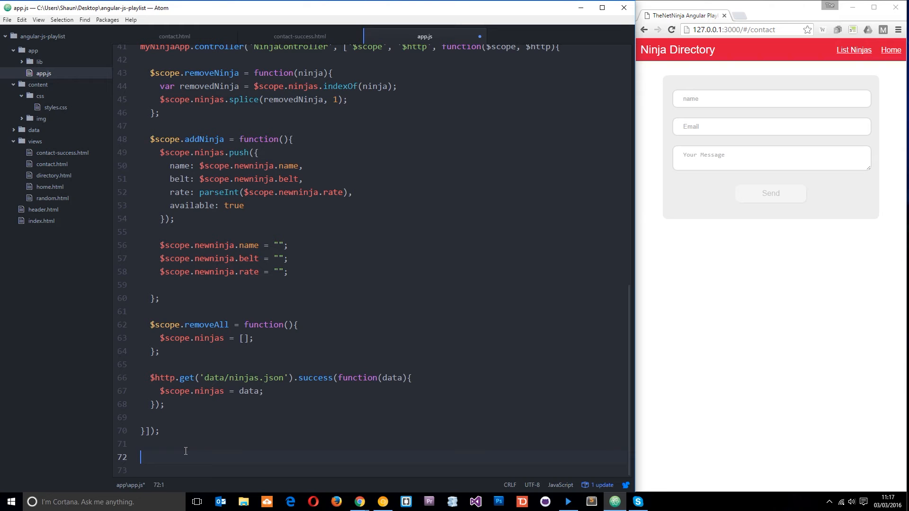
pyautogui.write("myNinjaApp.controller('")
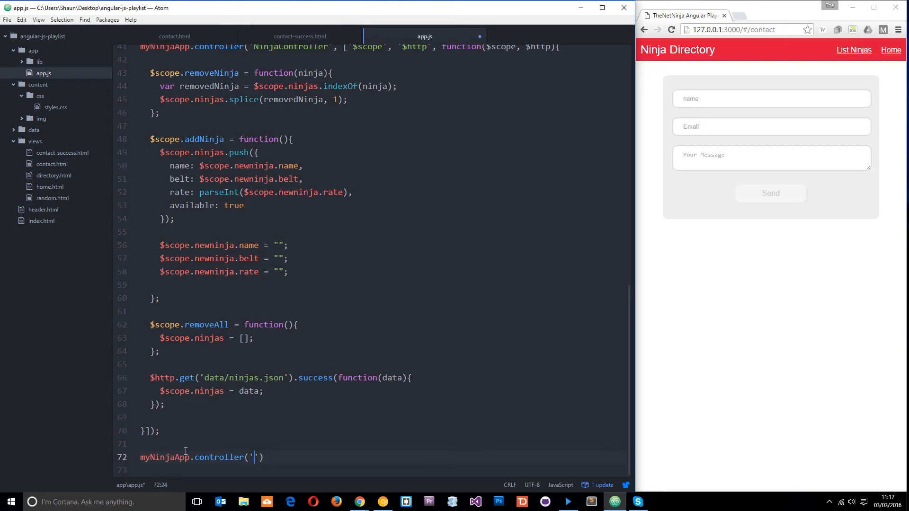
pyautogui.write('ContactCot')
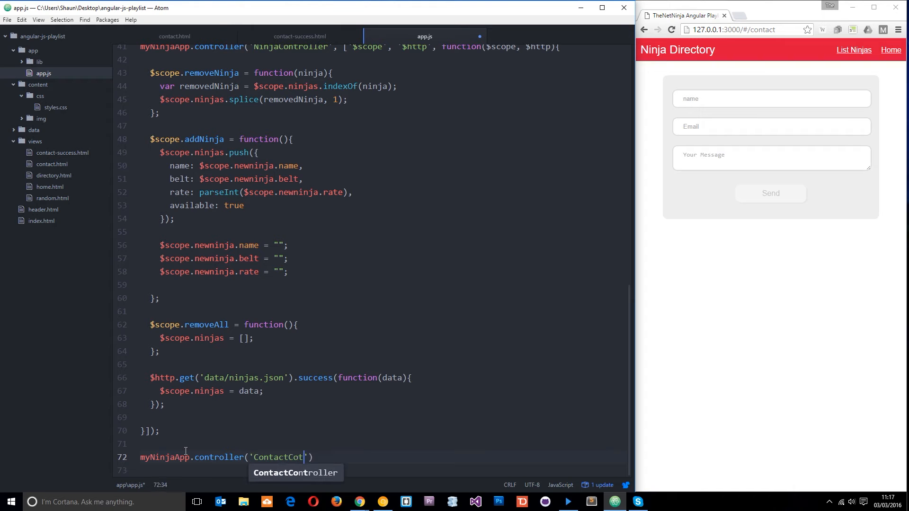
pyautogui.press('Backspace')
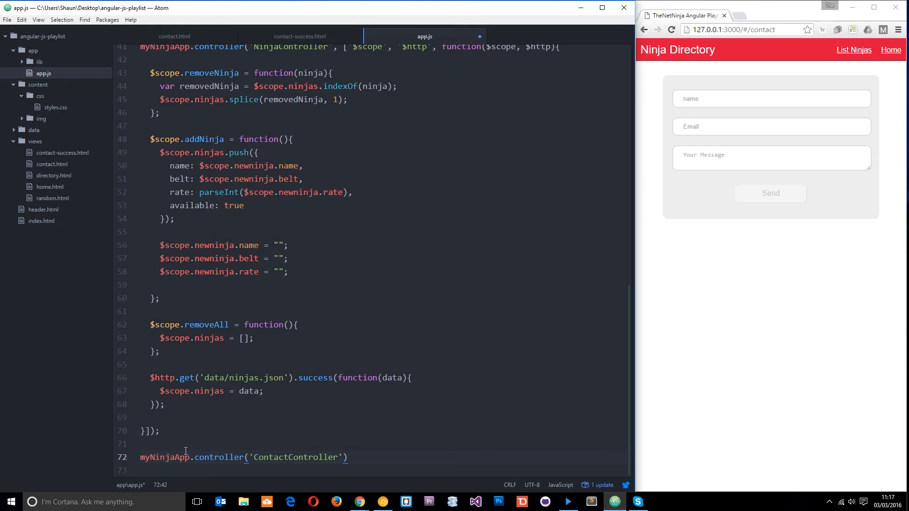
pyautogui.write(', []')
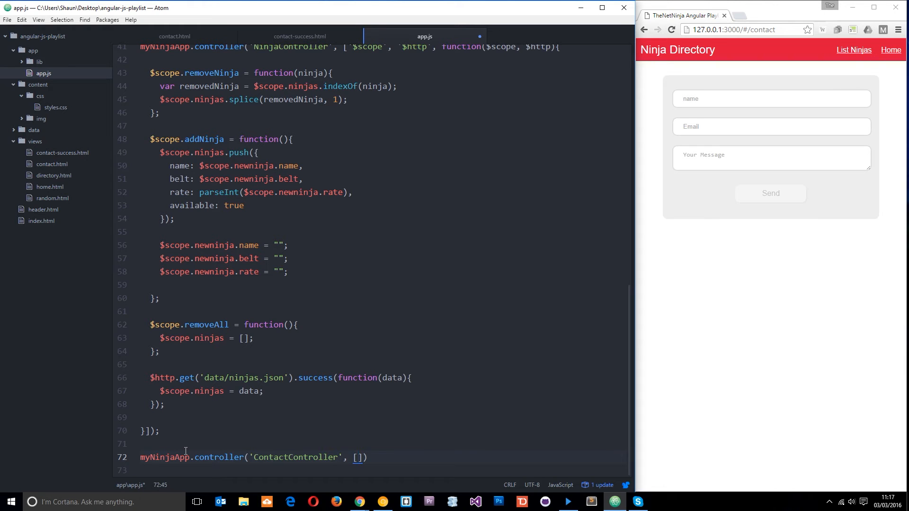
pyautogui.write("'")
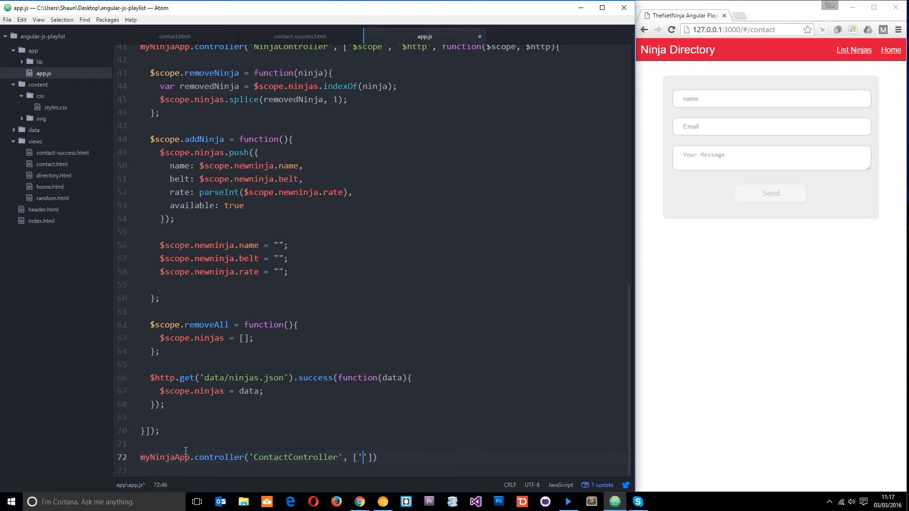
pyautogui.write('$scope')
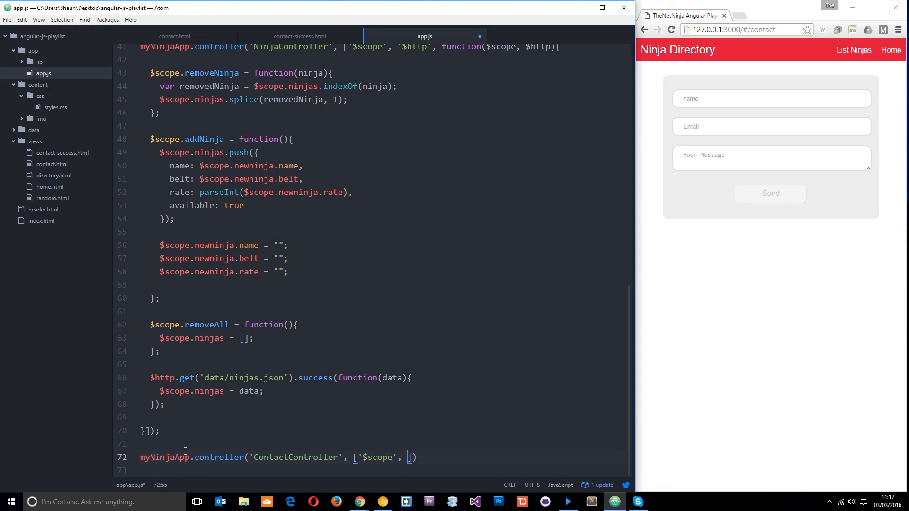
pyautogui.write("'$loc'")
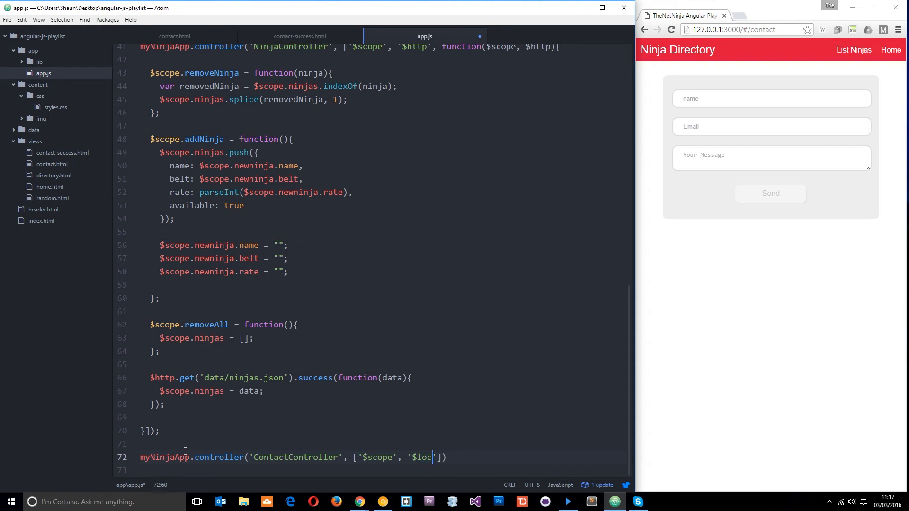
pyautogui.write('ation')
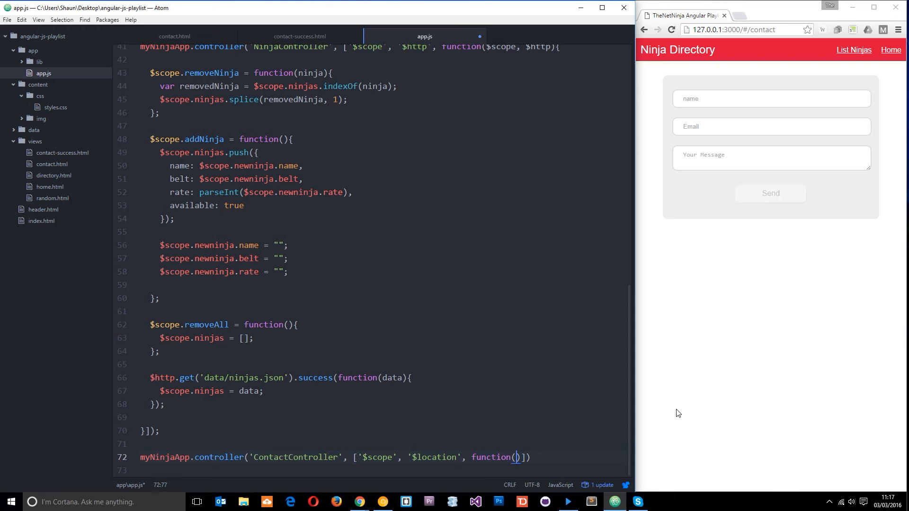
pyautogui.write('$scope, $location')
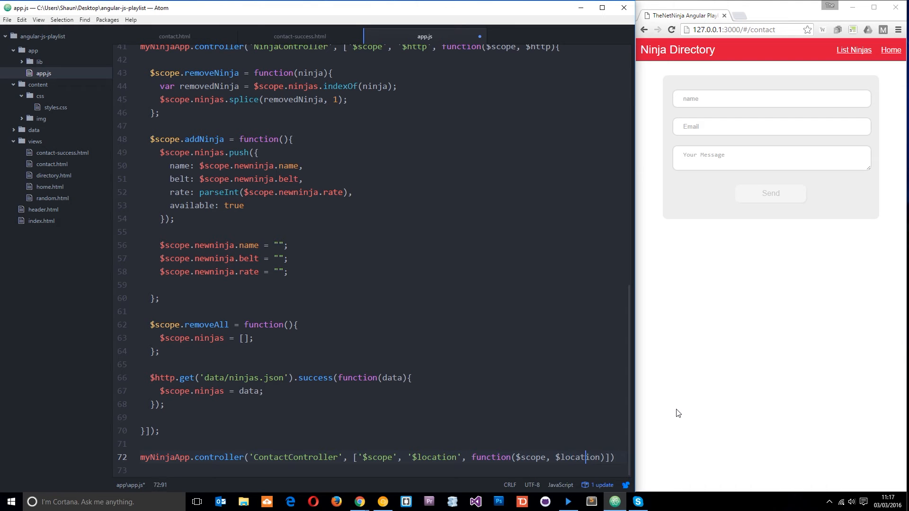
pyautogui.write('{}')
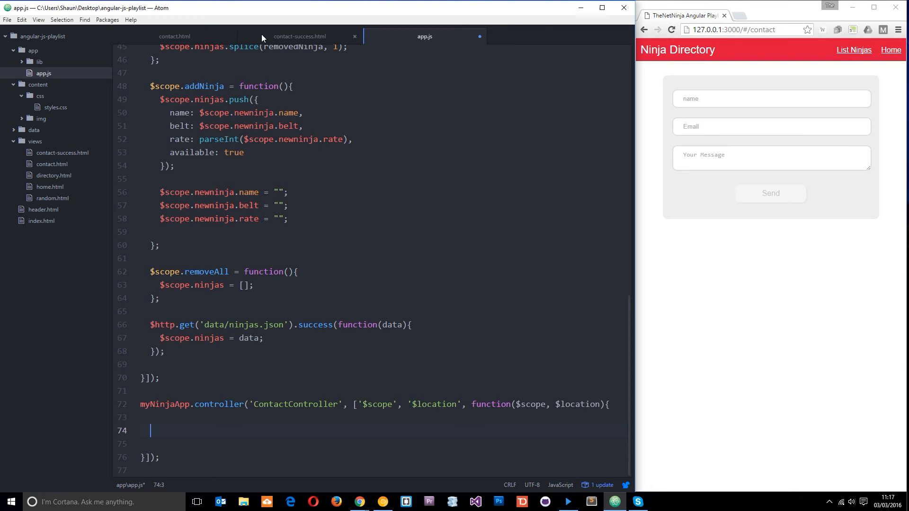
# Step: Define a $scope.sendMessage function inside ContactController in app.js
pyautogui.click(173, 36)
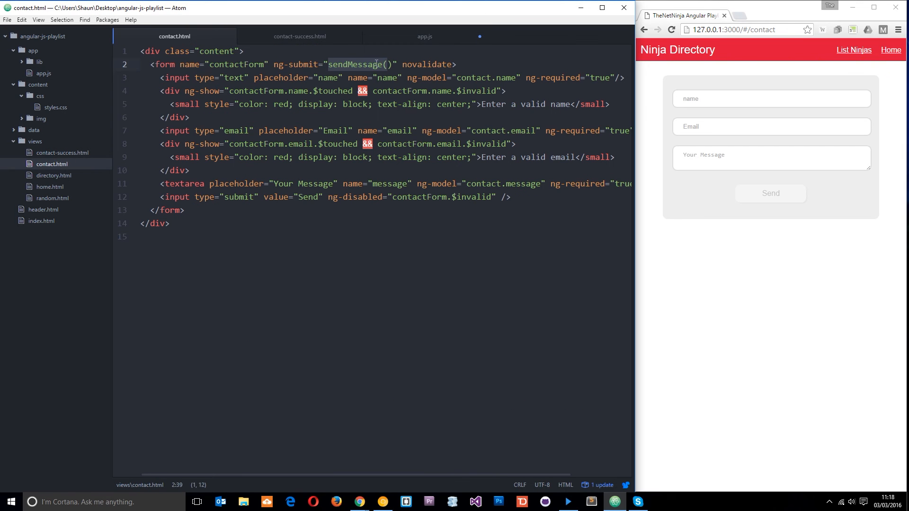
pyautogui.click(426, 36)
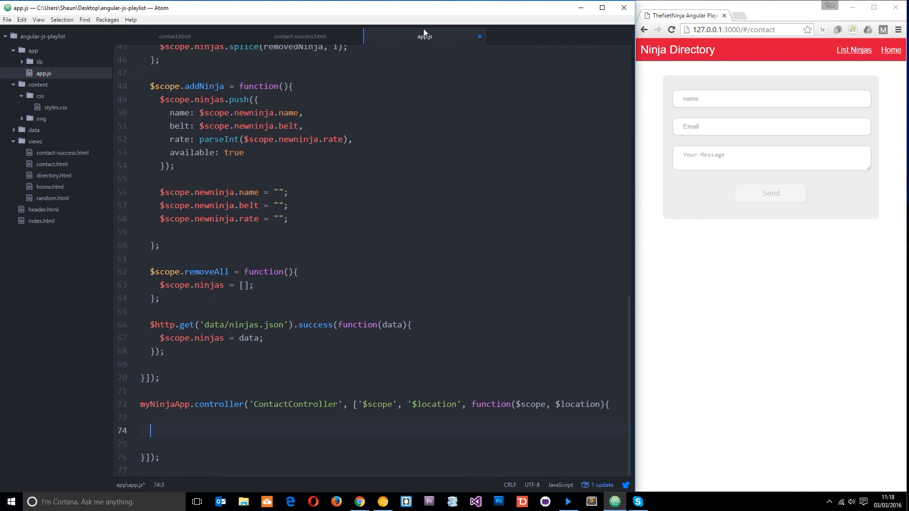
pyautogui.write('£')
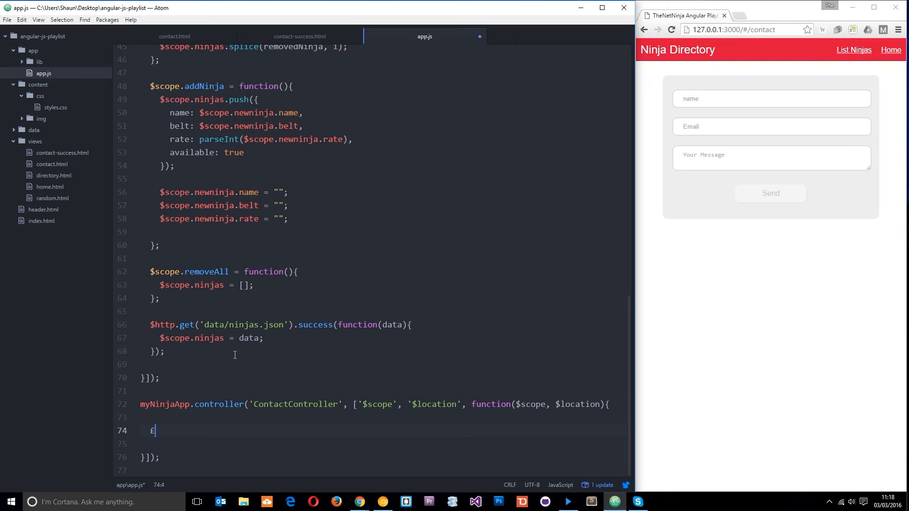
pyautogui.write('$scope.')
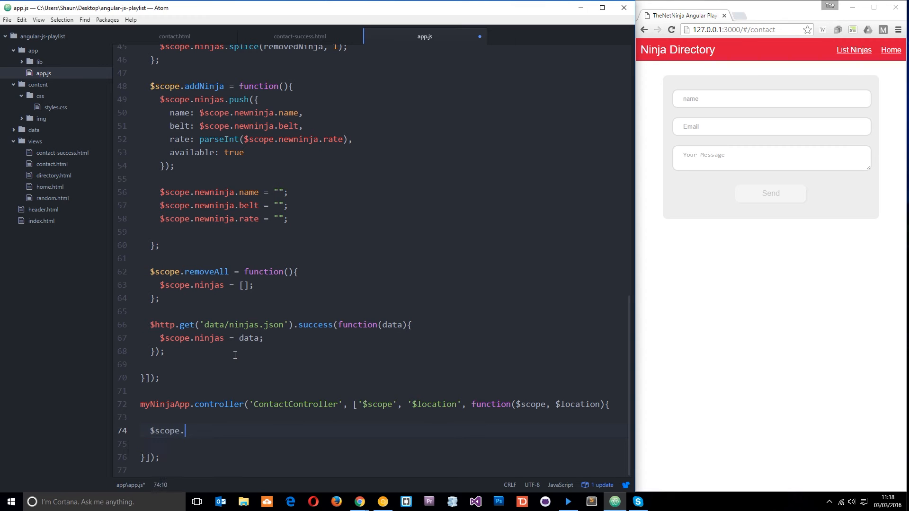
pyautogui.write('sendMess')
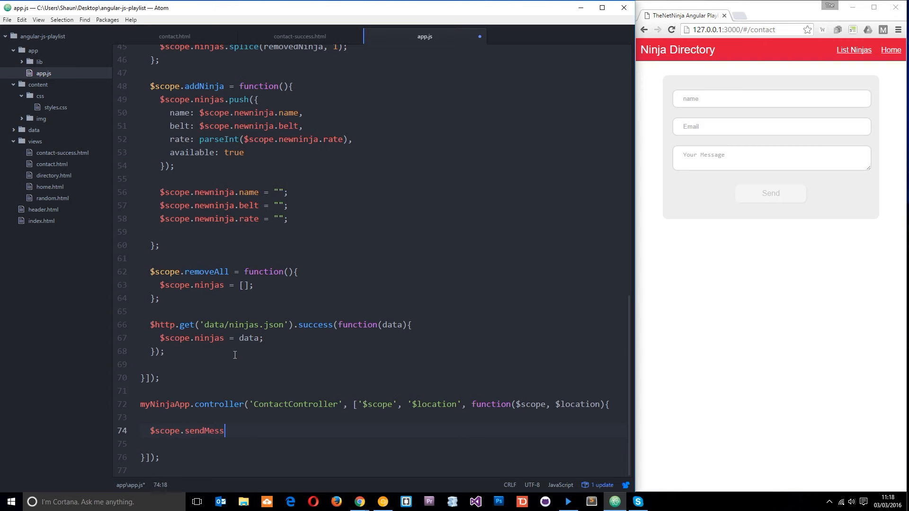
pyautogui.write('age =')
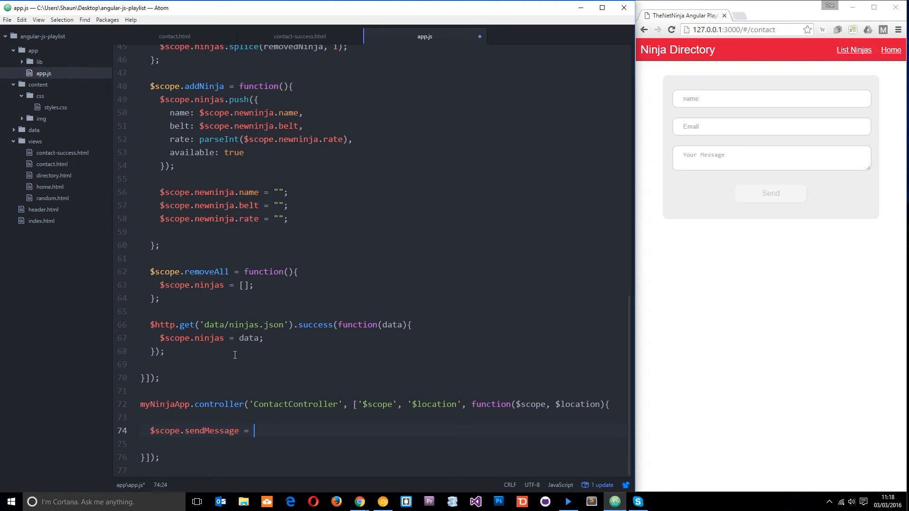
pyautogui.write('function(){};')
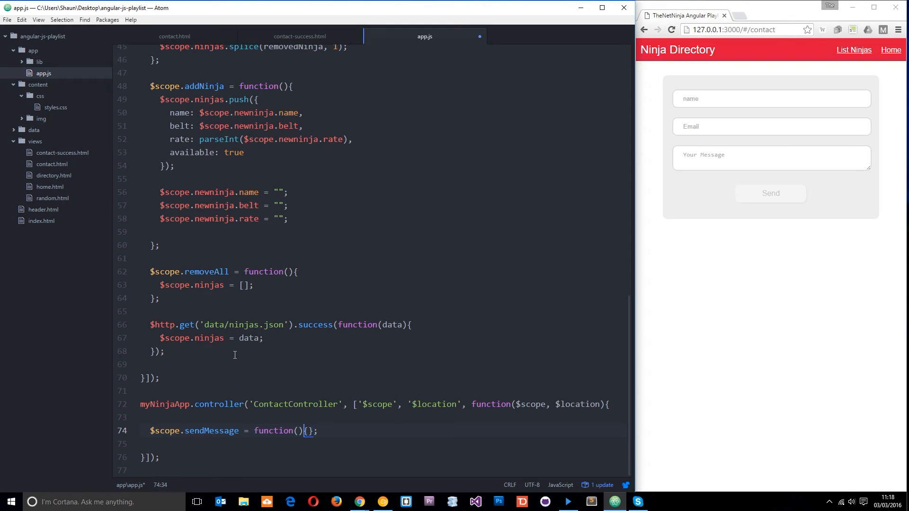
pyautogui.press('enter')
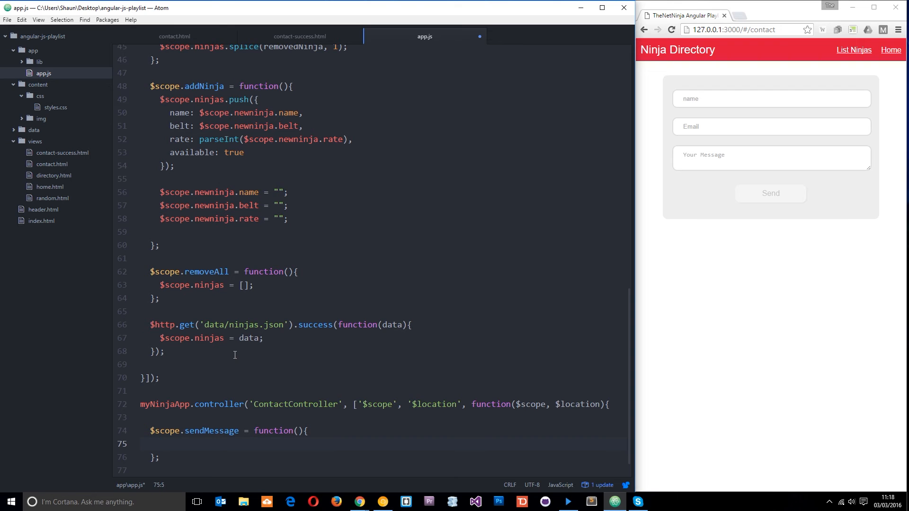
# Step: Make sendMessage call $location.path('contact-success')
pyautogui.scroll(-3)
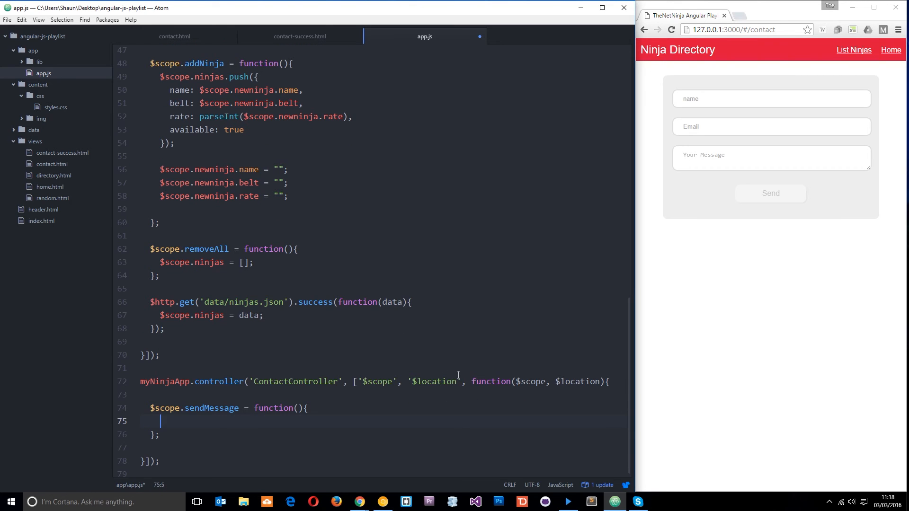
pyautogui.write('$location.path')
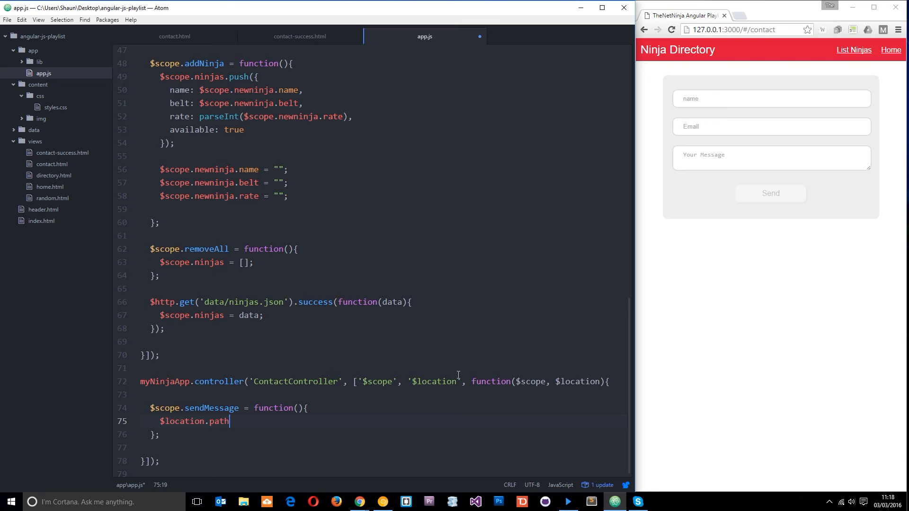
pyautogui.write('()')
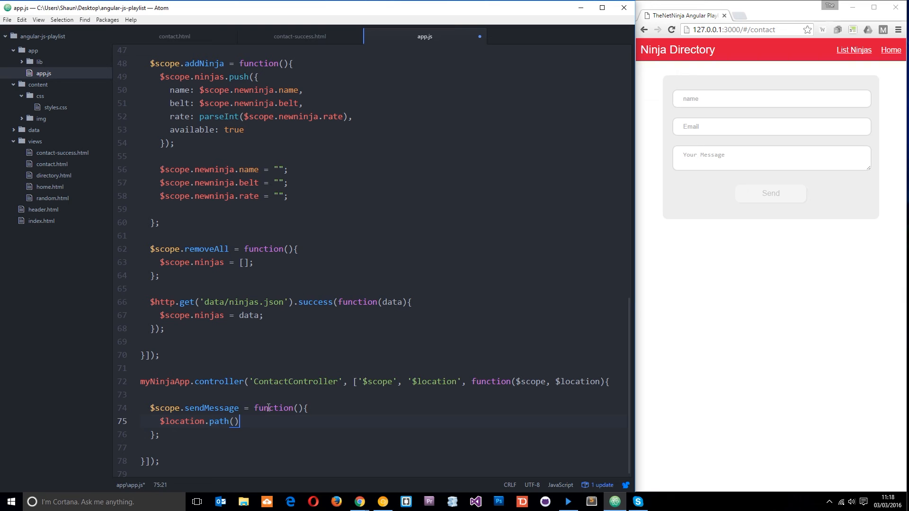
pyautogui.write("'c'")
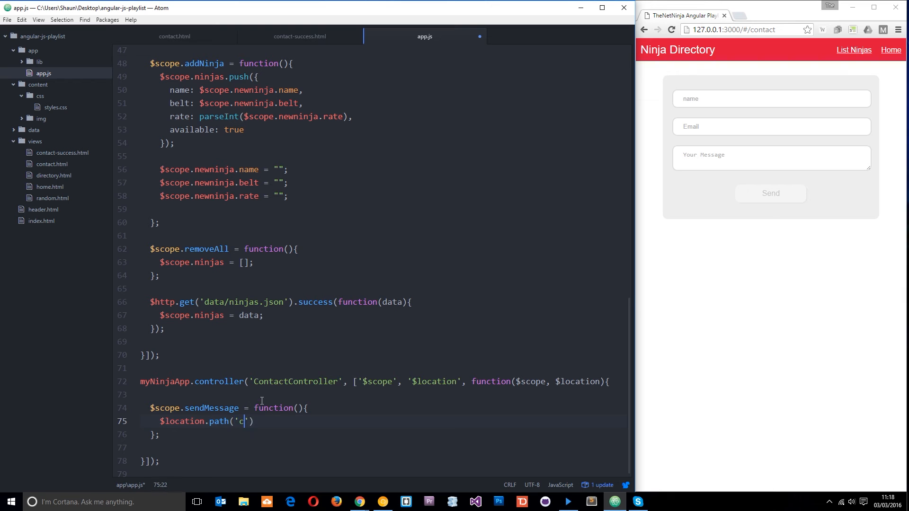
pyautogui.write('ontact-s')
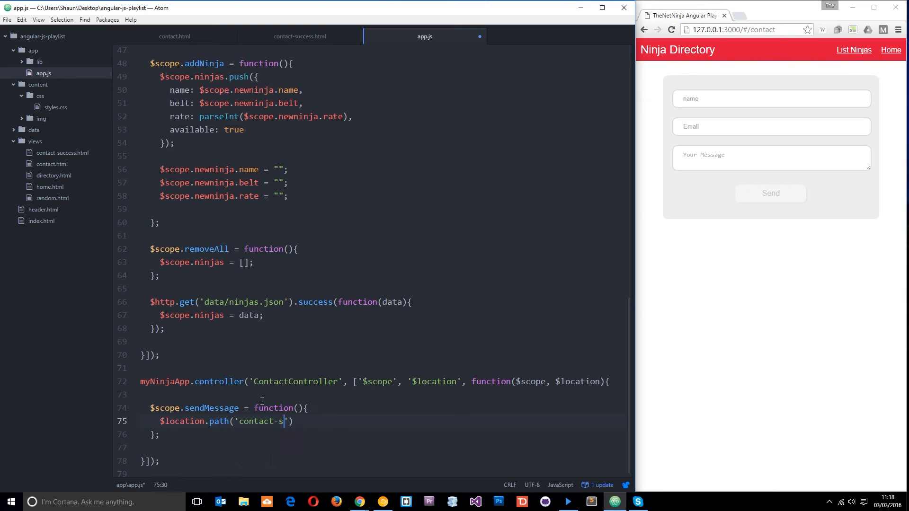
pyautogui.write('uccess')
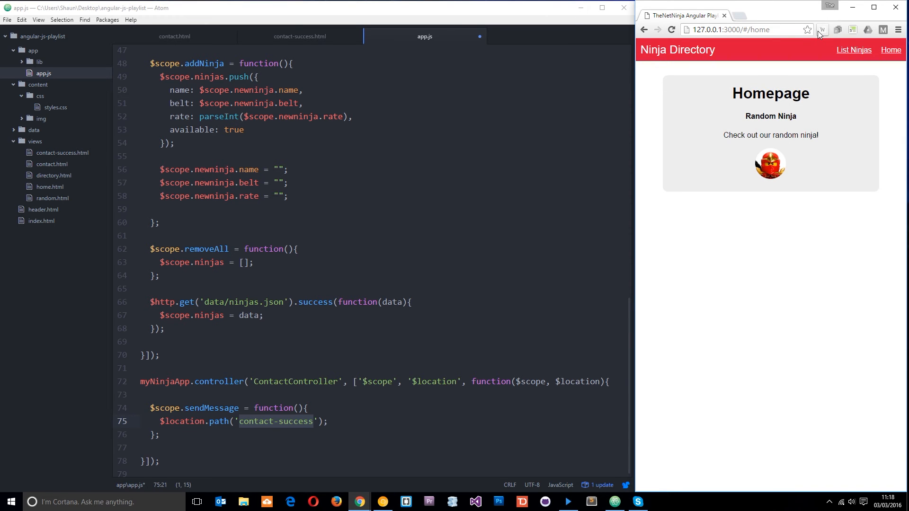
pyautogui.moveTo(475, 278)
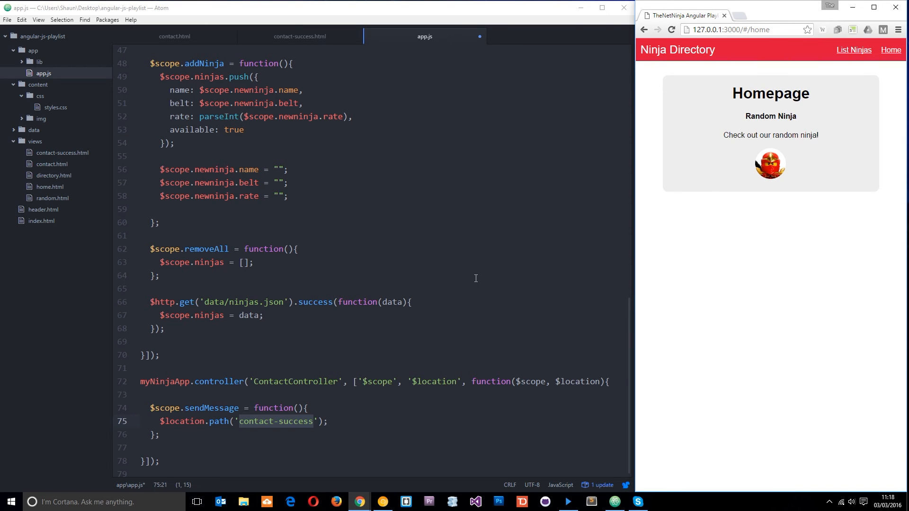
# Step: Duplicate the /contact route as /contact-success using views/contact-success.html and ContactController
pyautogui.scroll(3)
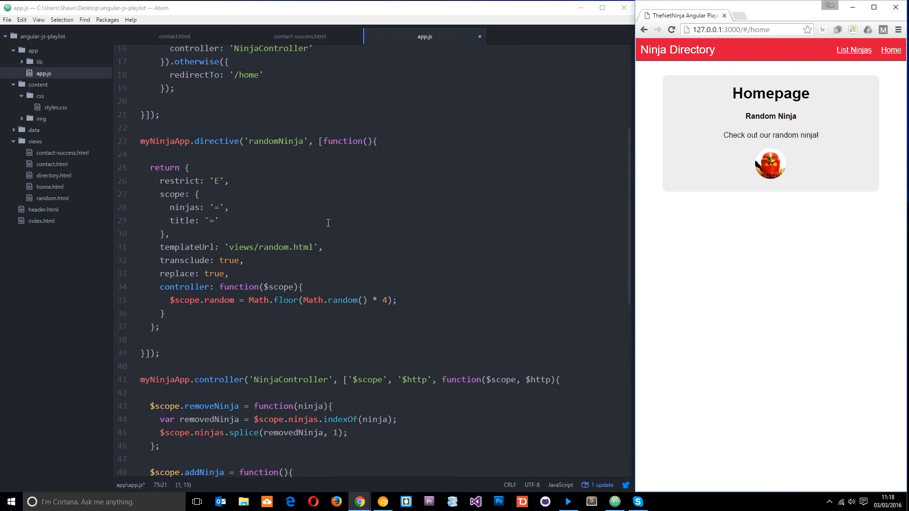
pyautogui.scroll(3)
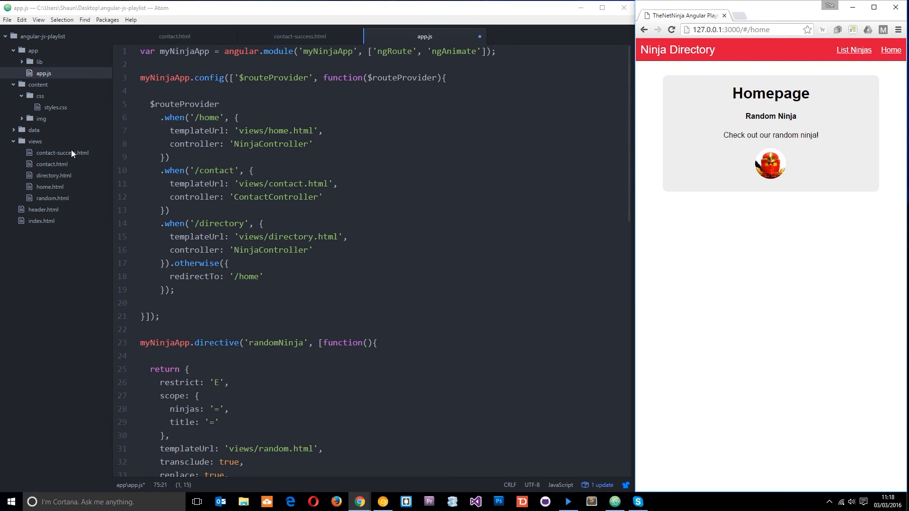
pyautogui.moveTo(63, 152)
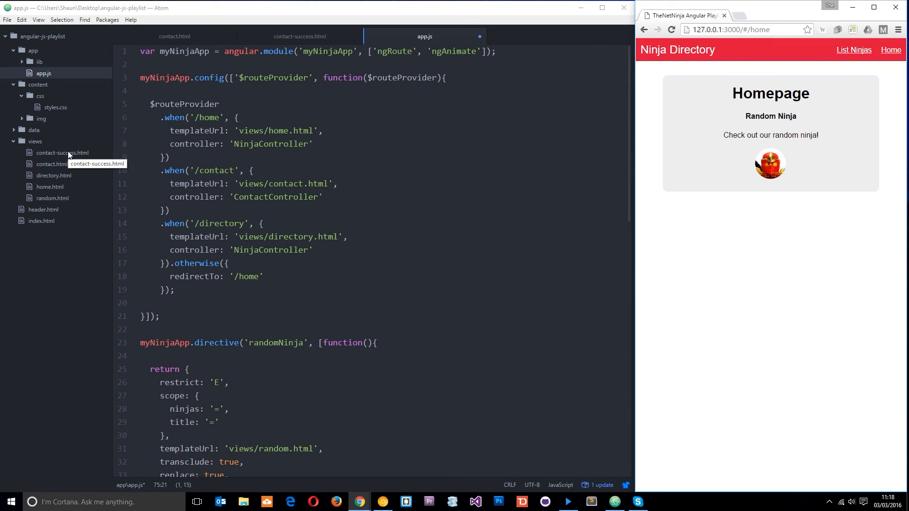
pyautogui.moveTo(757, 22)
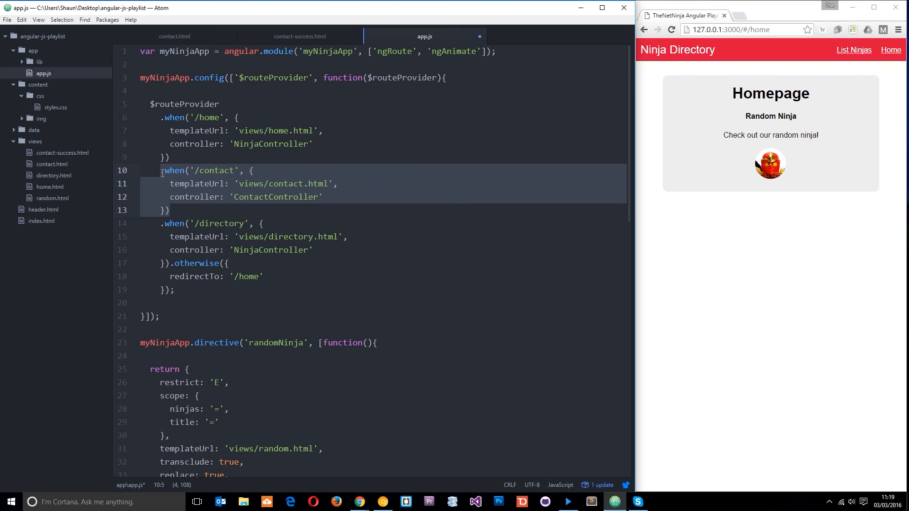
pyautogui.press('ctrl+v')
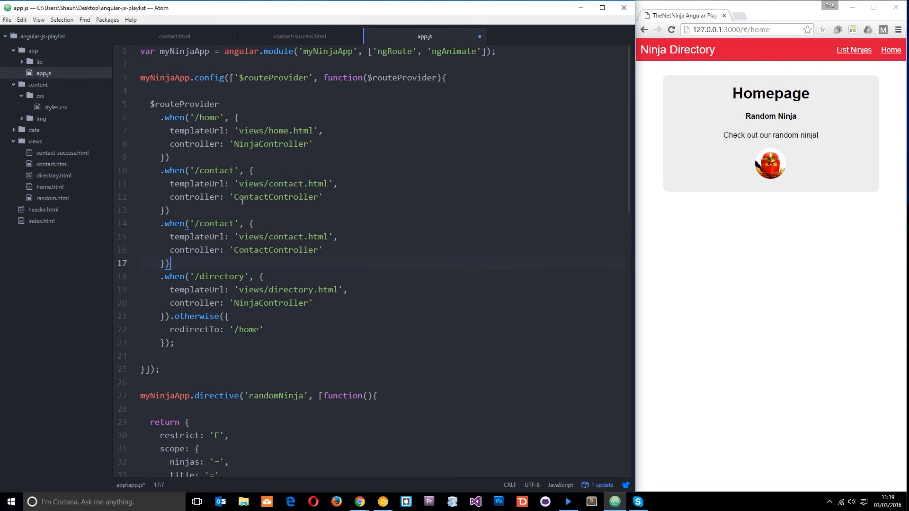
pyautogui.click(345, 224)
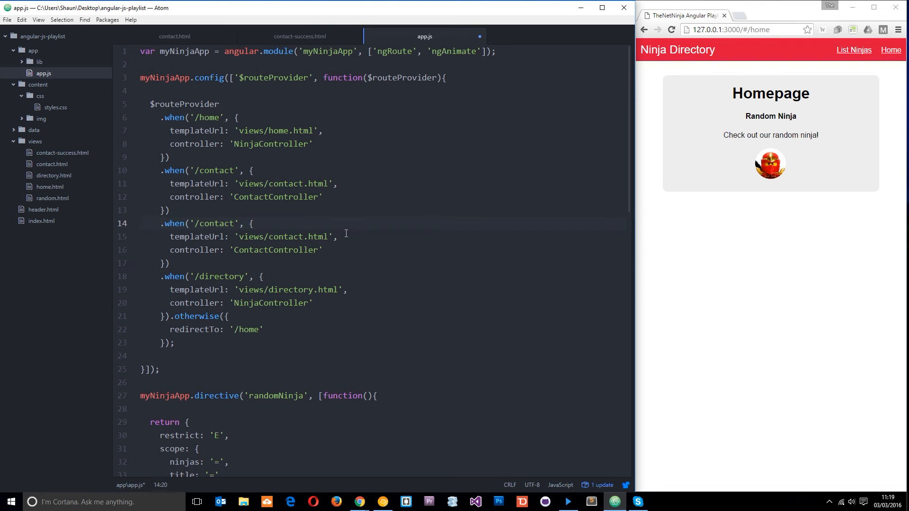
pyautogui.write('-')
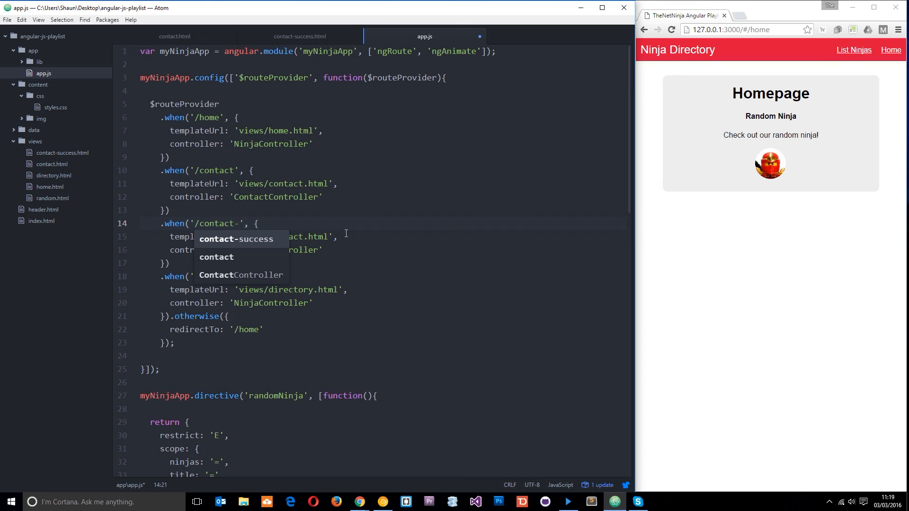
pyautogui.click(237, 238)
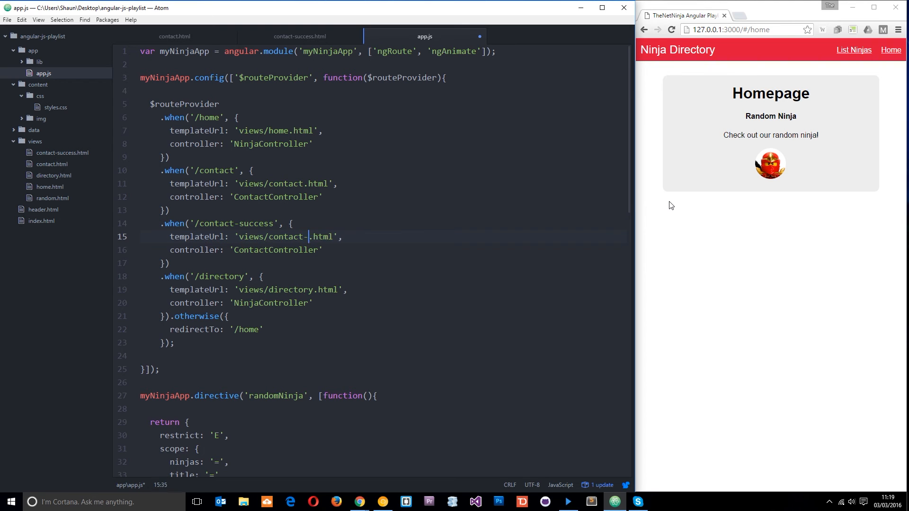
pyautogui.write('success')
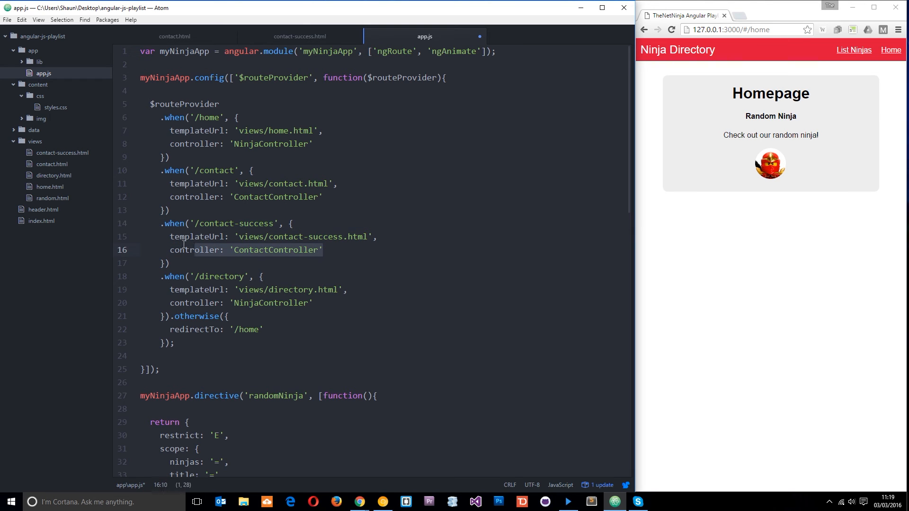
pyautogui.click(328, 250)
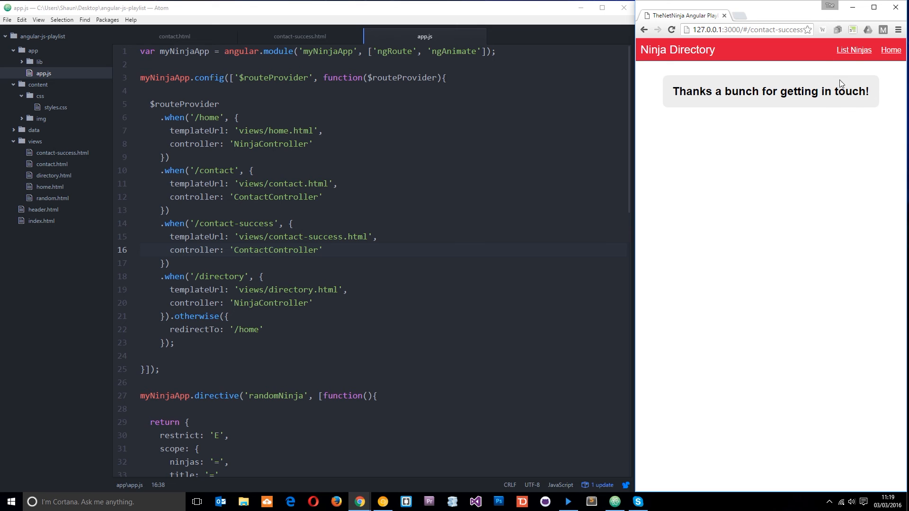
# Step: Return the browser to the contact form and go to the $location.path redirect to add a leading slash
pyautogui.doubleClick(792, 29)
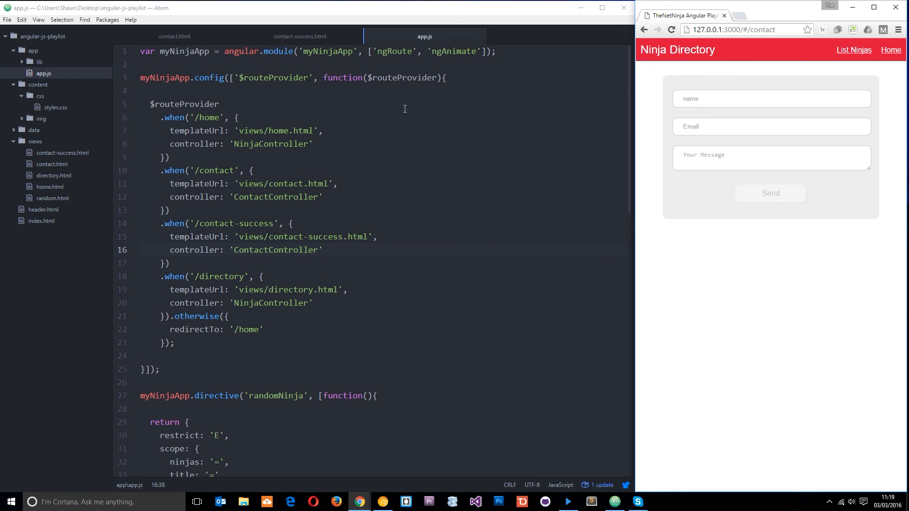
pyautogui.scroll(-3)
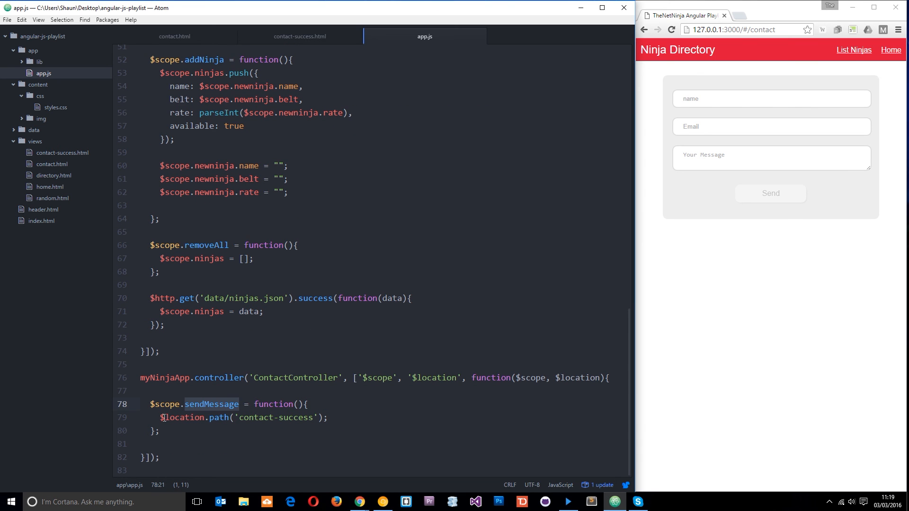
pyautogui.click(220, 418)
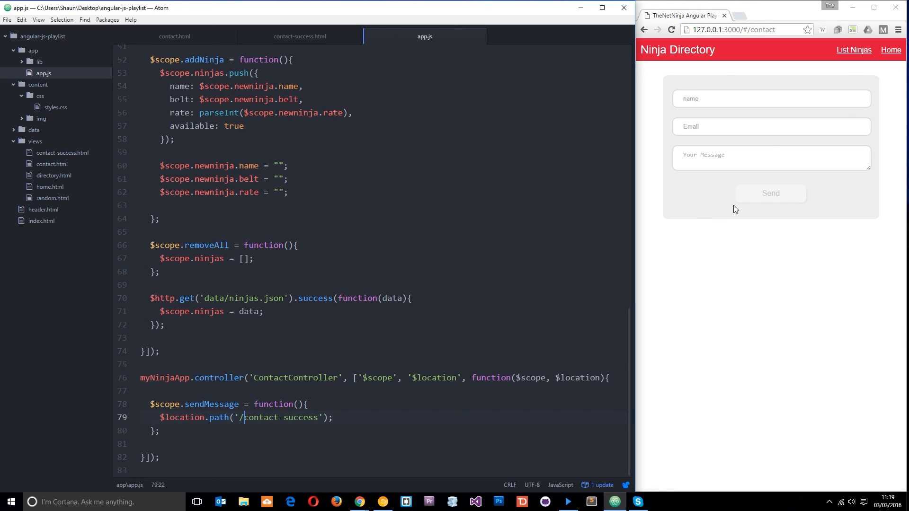
pyautogui.click(771, 98)
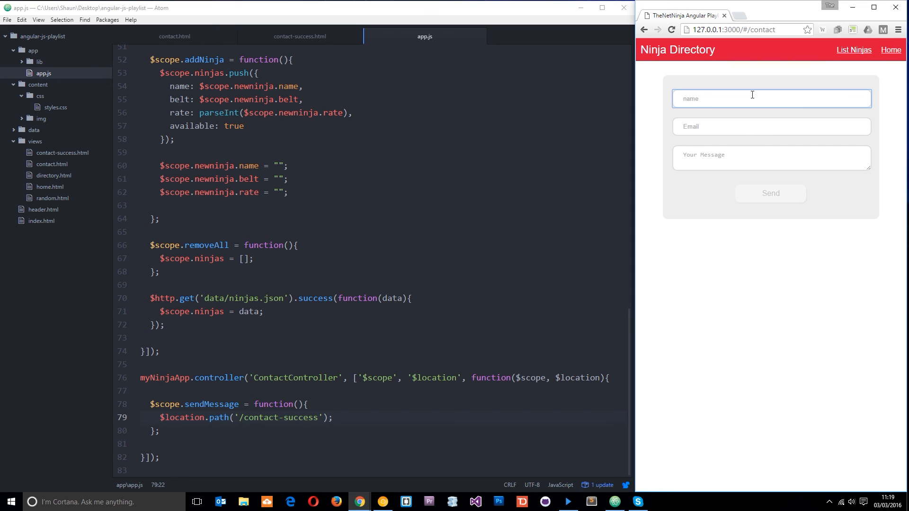
pyautogui.write('crystal')
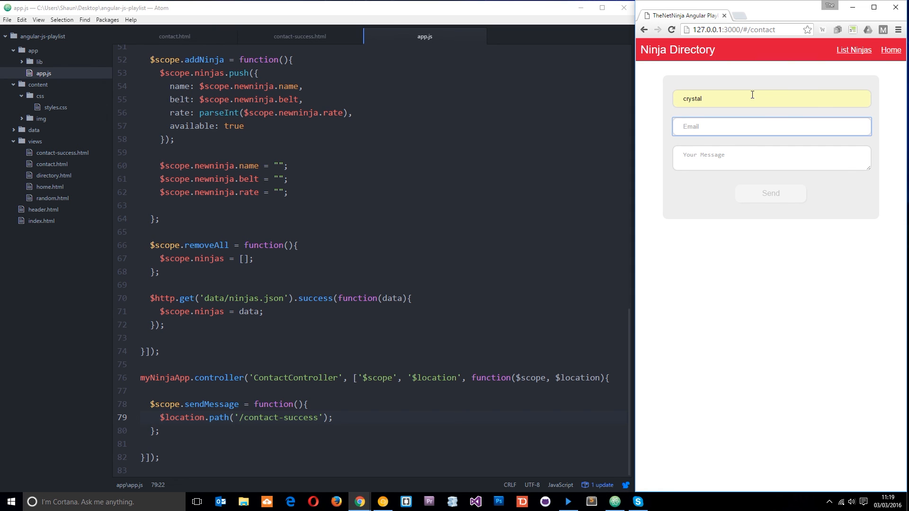
pyautogui.write('crystal@whatever.com')
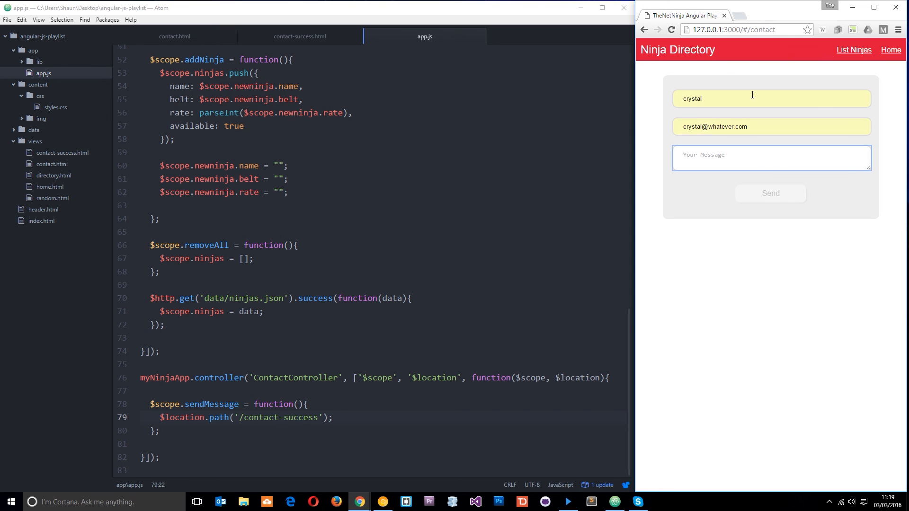
pyautogui.write('bla bla bla')
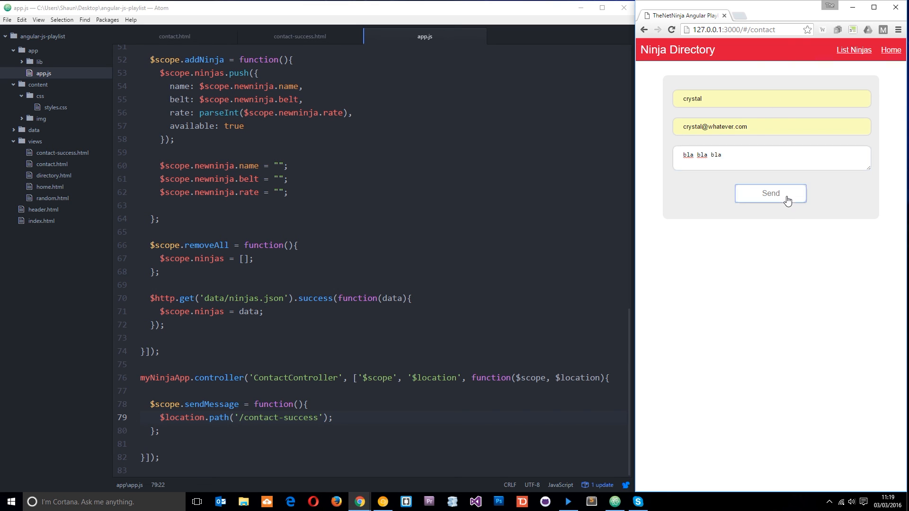
pyautogui.click(770, 193)
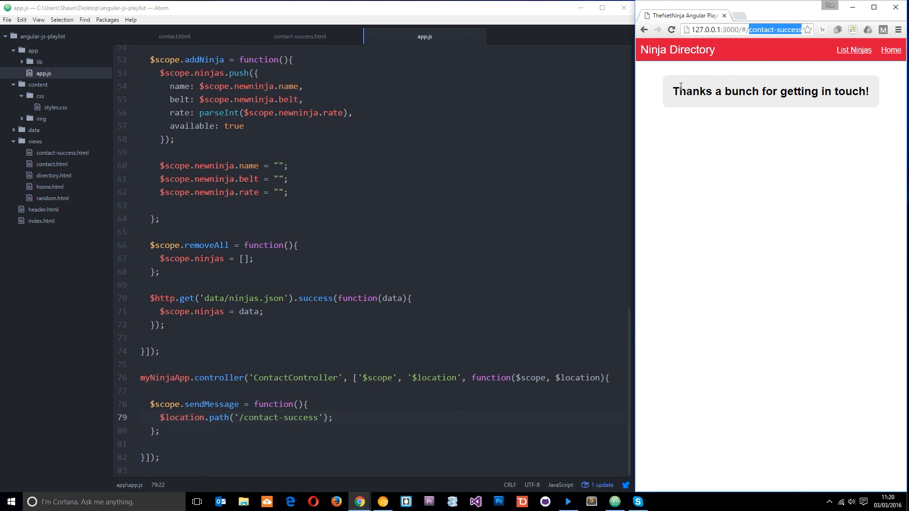
pyautogui.moveTo(782, 131)
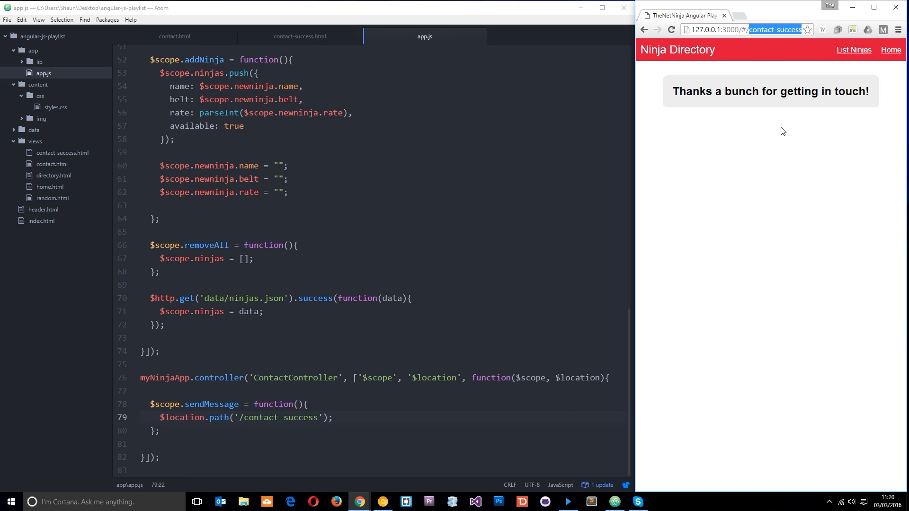